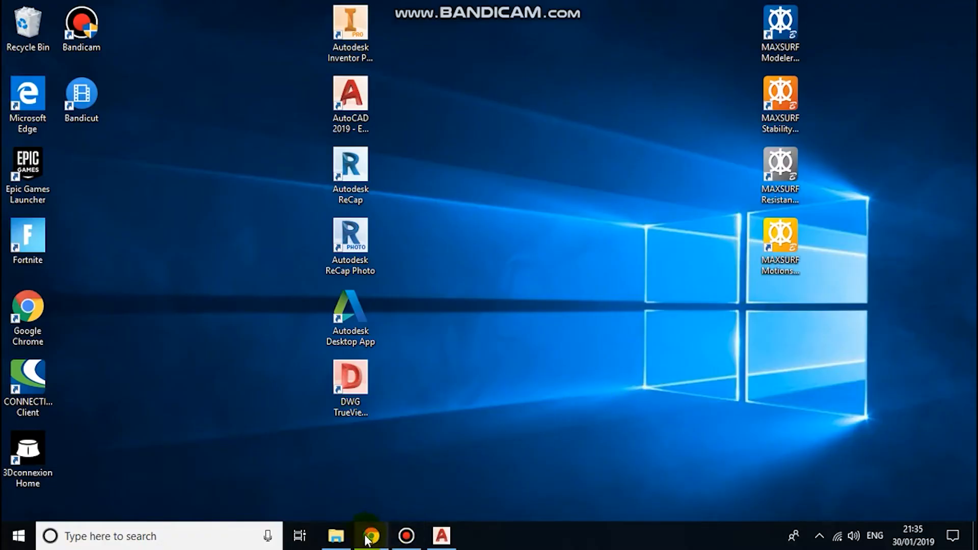
Step: Launch Chrome and find the Airfoil Tools NACA 4 digit generator
click(371, 536)
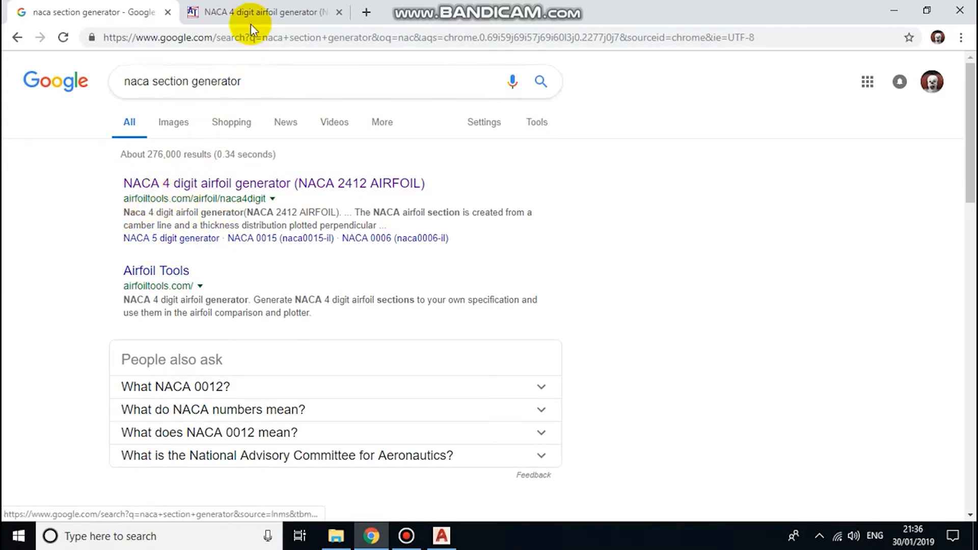
Step: Bring up the NACA 4 digit airfoil generator tab
click(262, 11)
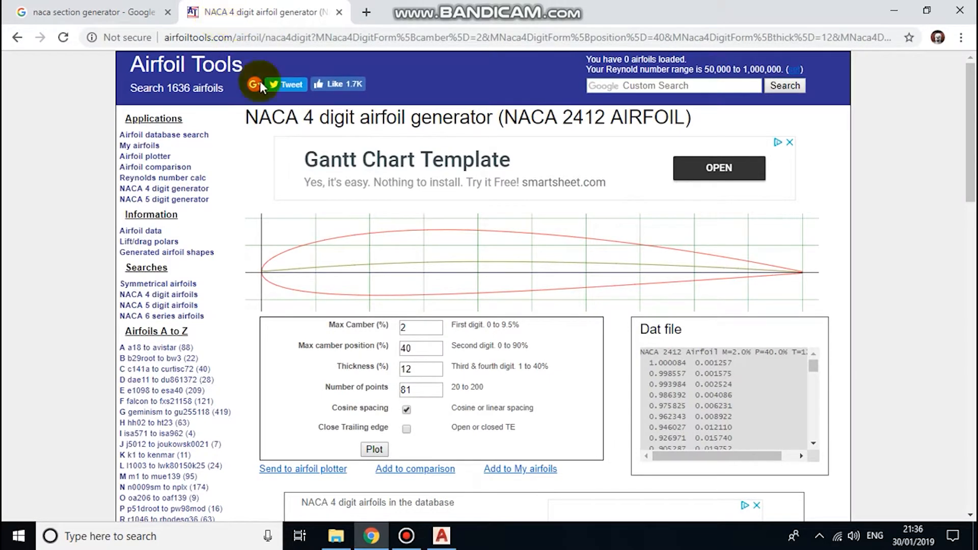
mouse_move(500, 235)
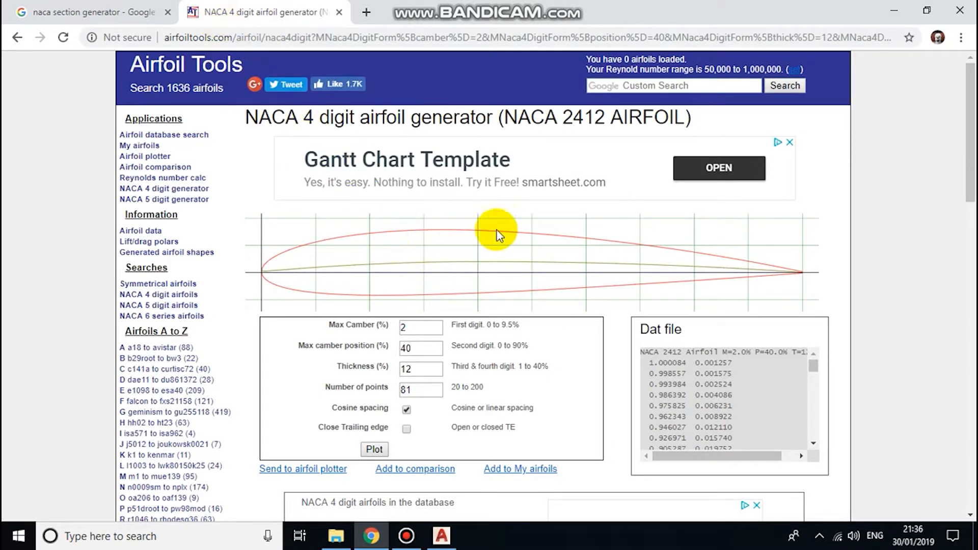
mouse_move(728, 256)
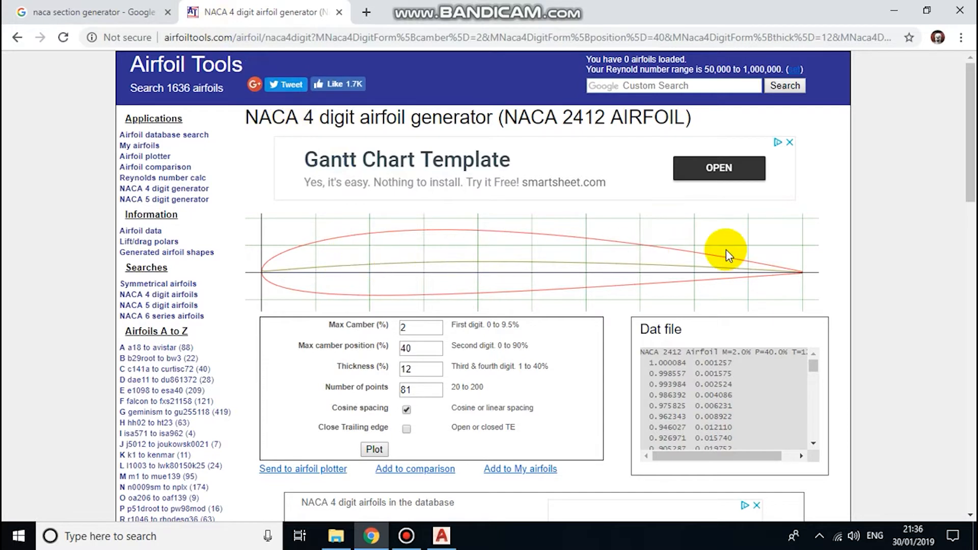
mouse_move(685, 279)
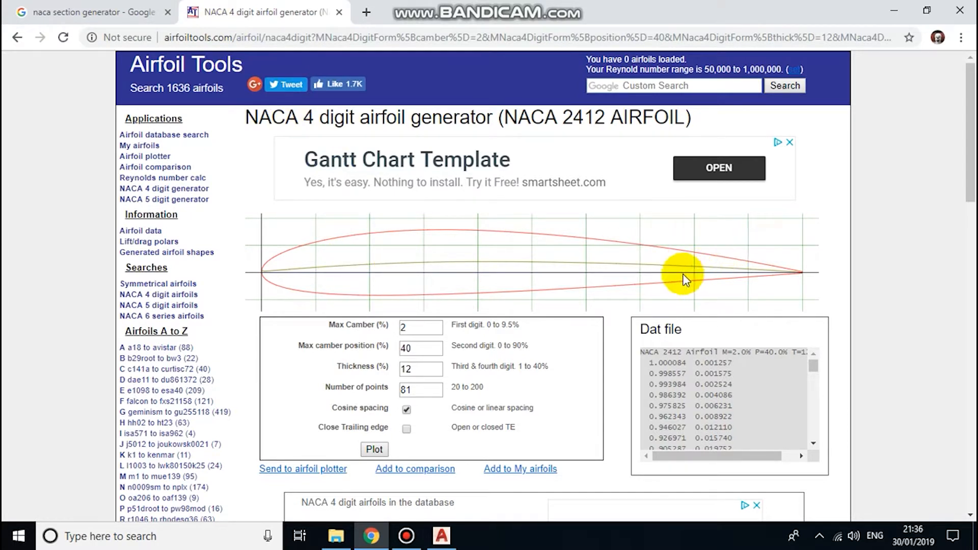
mouse_move(597, 269)
text(0)
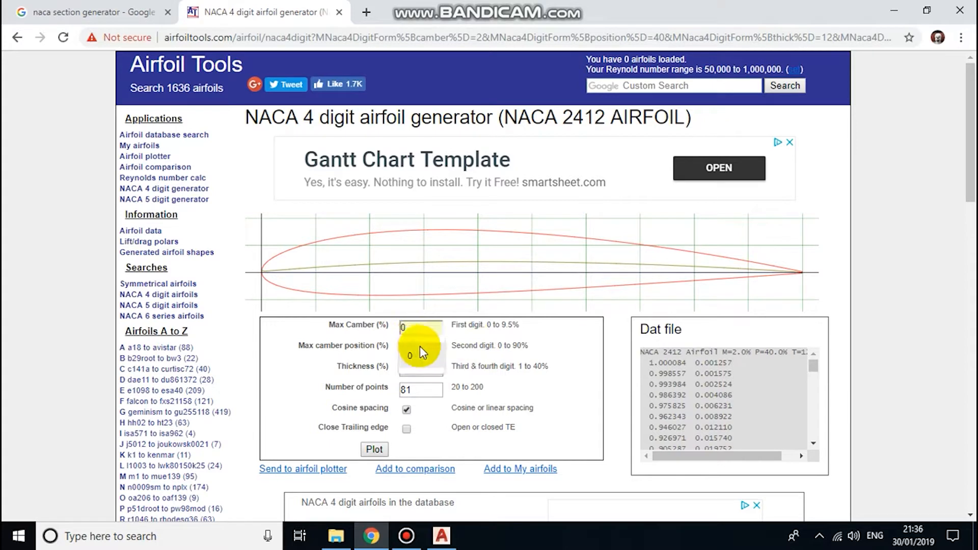
Step: Set max camber position to 0 with thickness 12 and plot the NACA 0012 airfoil
text(40)
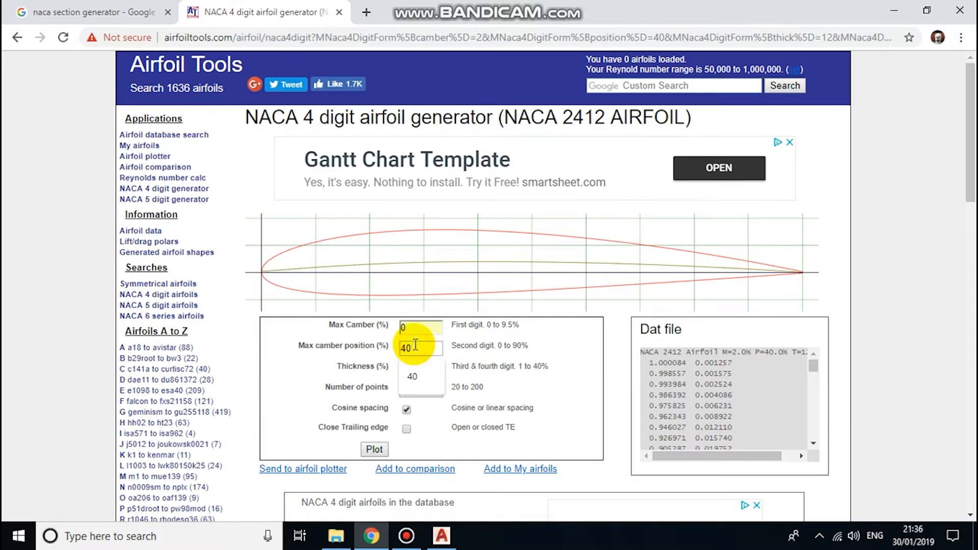
key(Backspace)
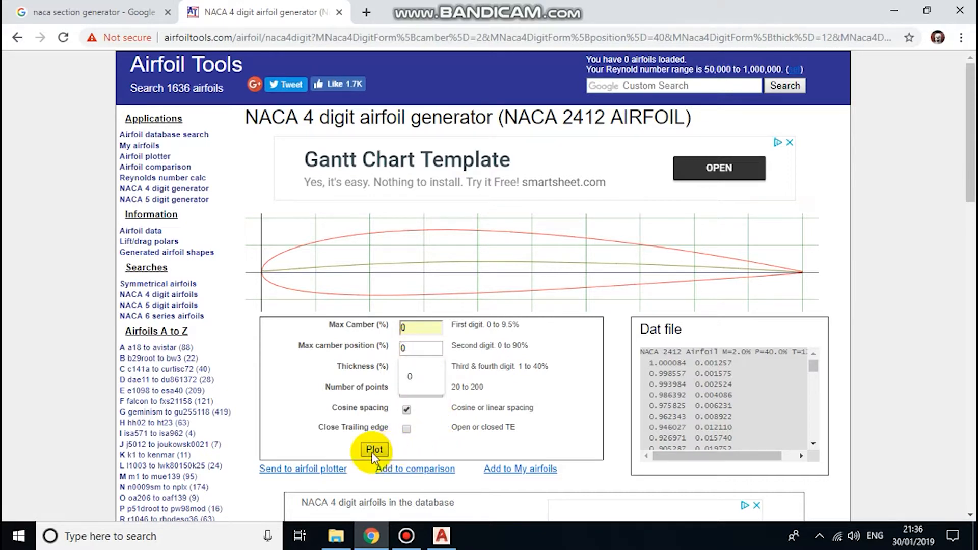
click(374, 449)
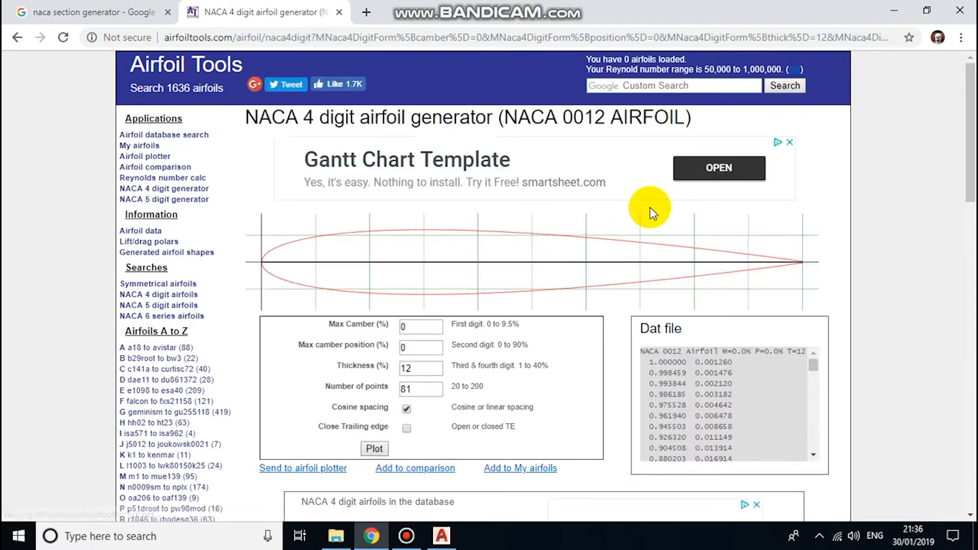
mouse_move(359, 294)
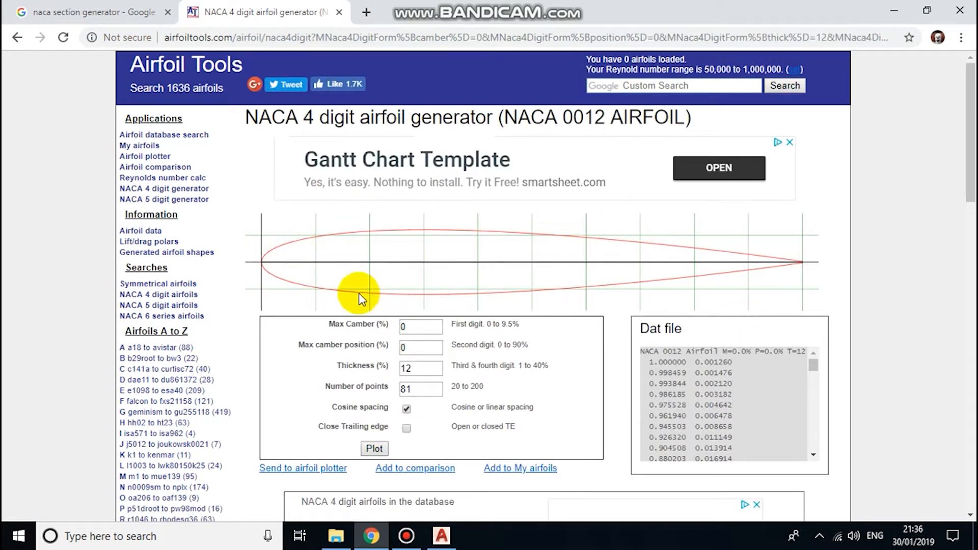
mouse_move(615, 239)
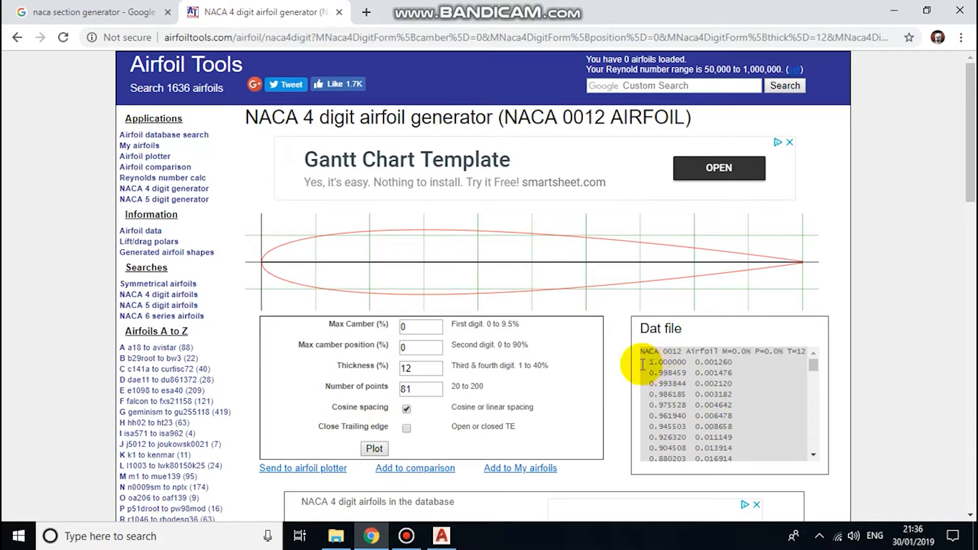
Step: Select the NACA 0012 Dat file coordinate rows down to the trailing-edge point
drag(646, 361, 739, 394)
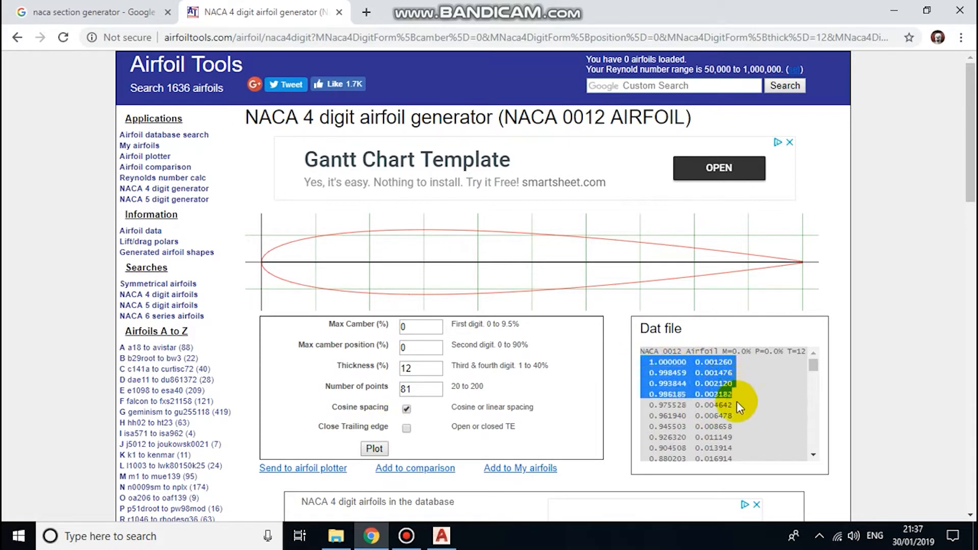
scroll(down, 3)
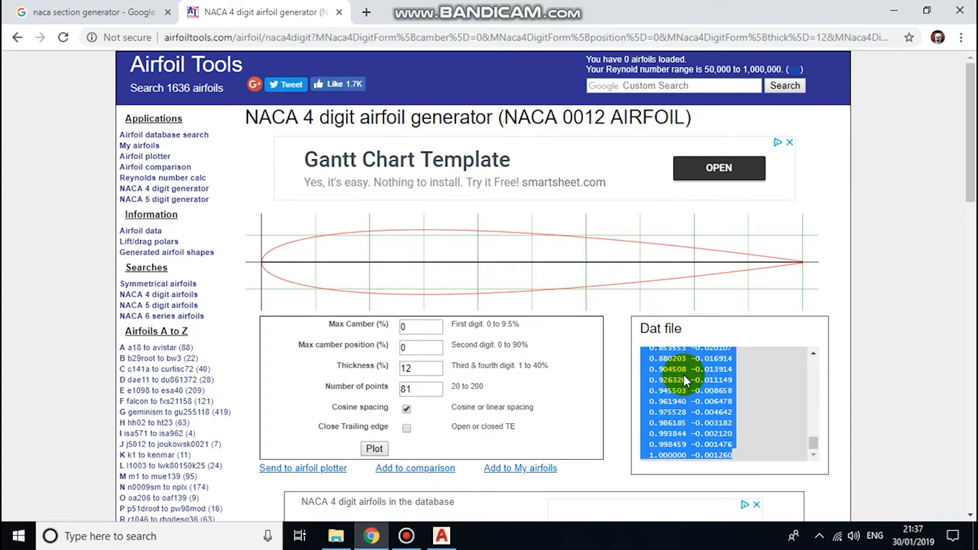
mouse_move(767, 406)
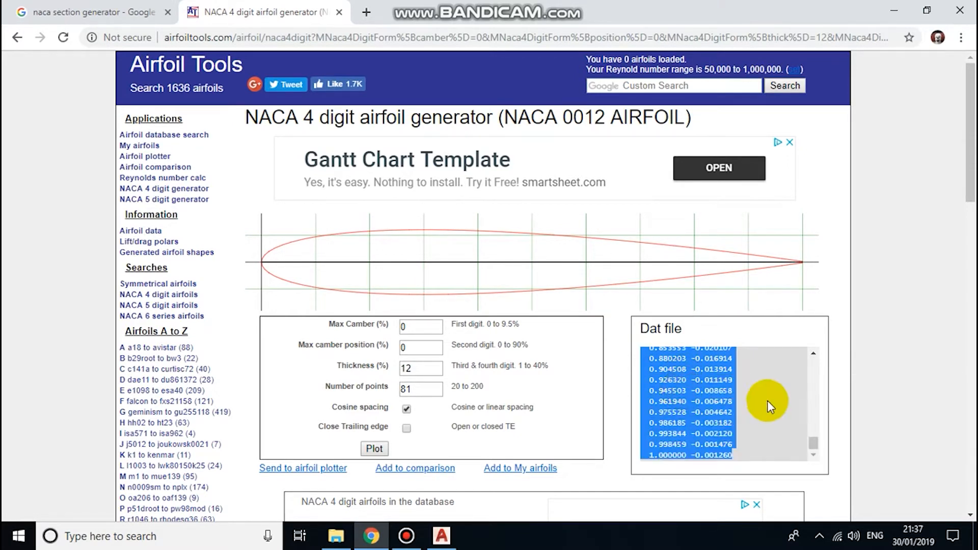
Step: Open Notepad, paste the coordinates, and head them with a SPLINE line
click(111, 536)
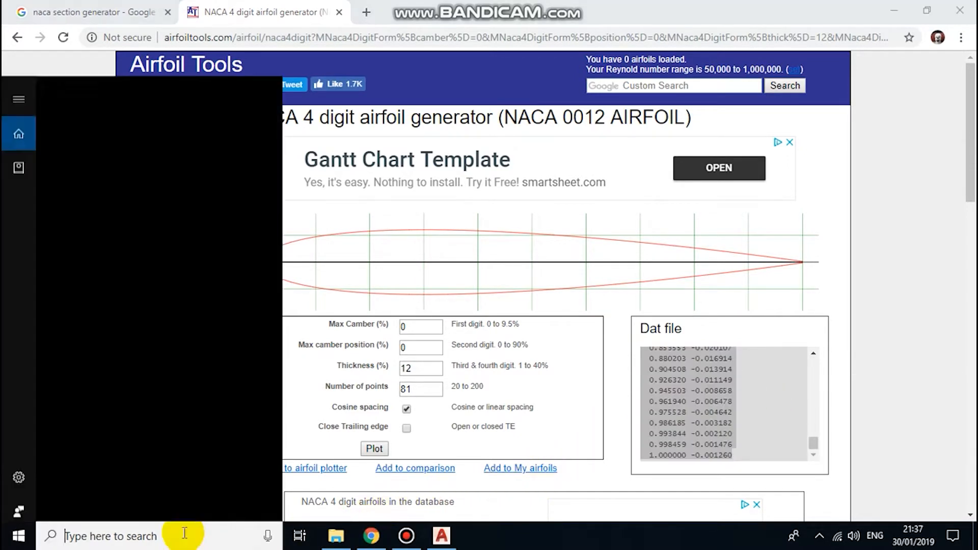
text(n)
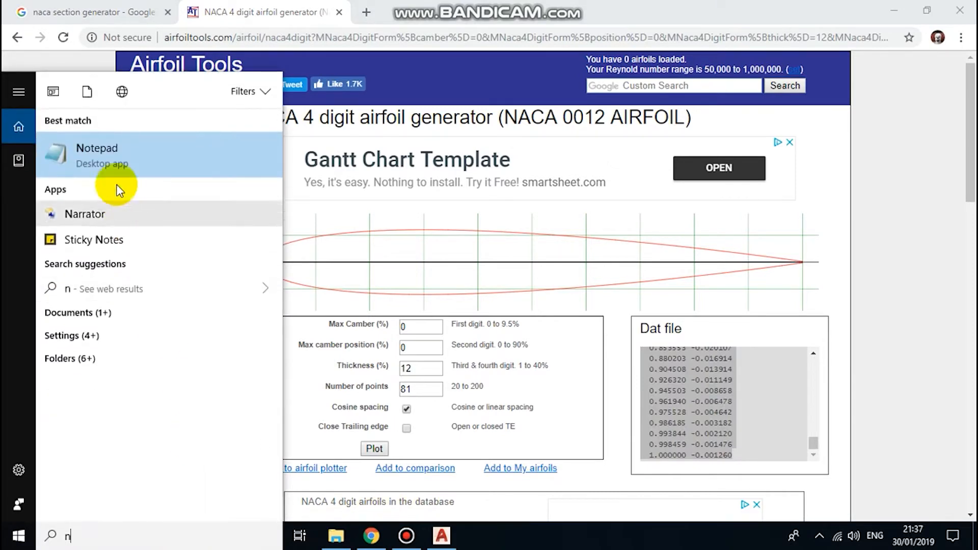
click(96, 155)
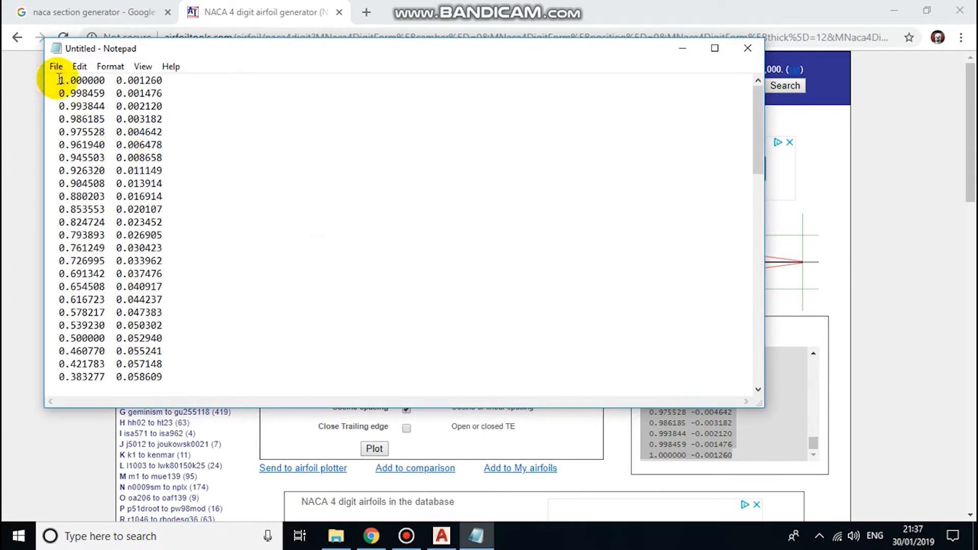
text(S)
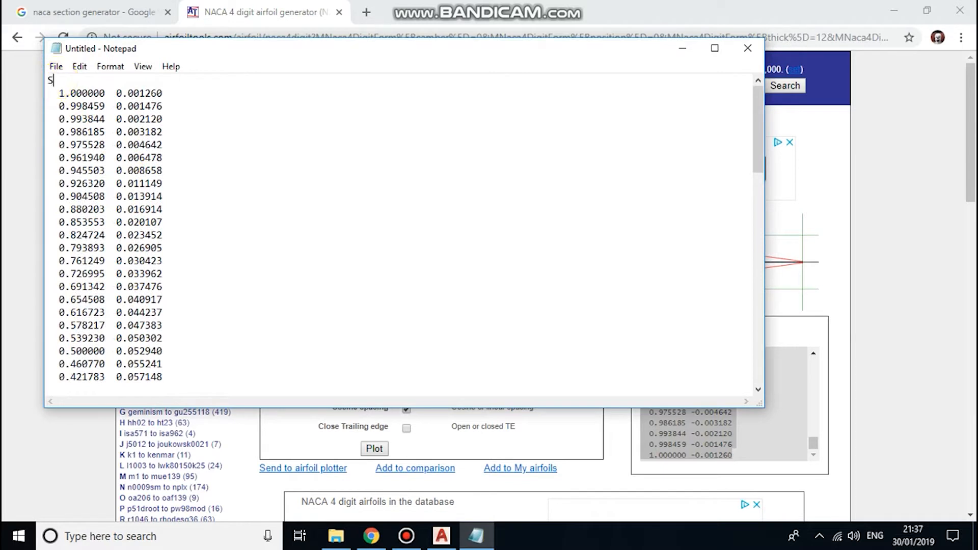
text(PLIN)
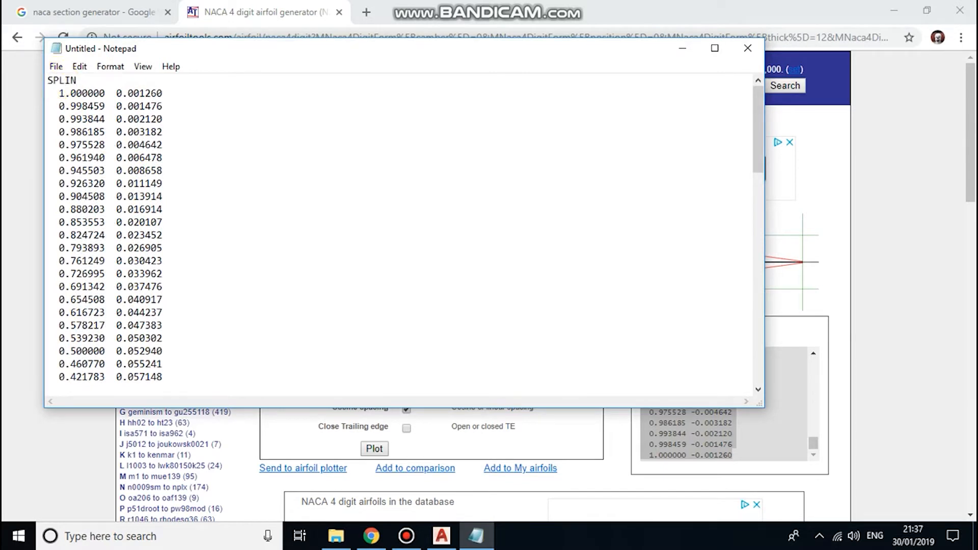
text(E)
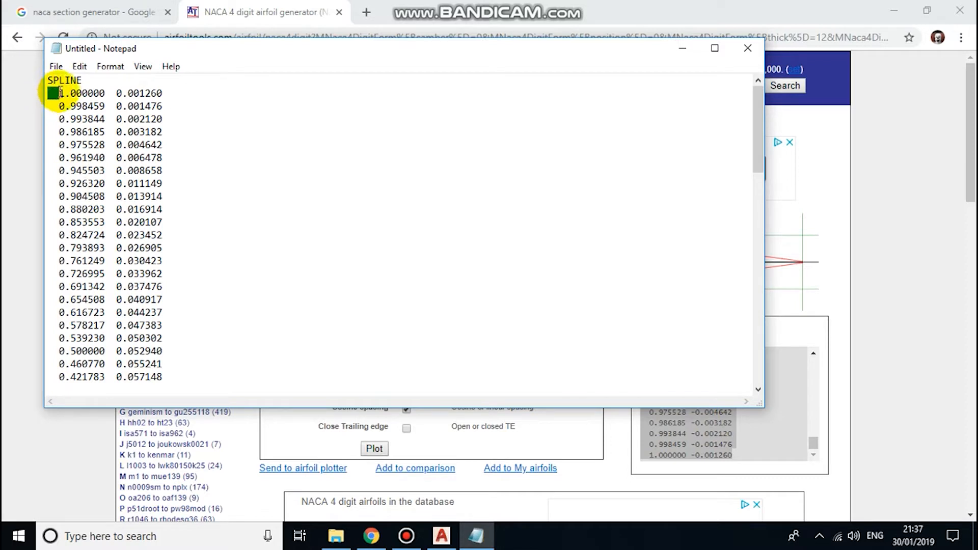
Step: Remove every space from the coordinate list with Replace All
click(78, 67)
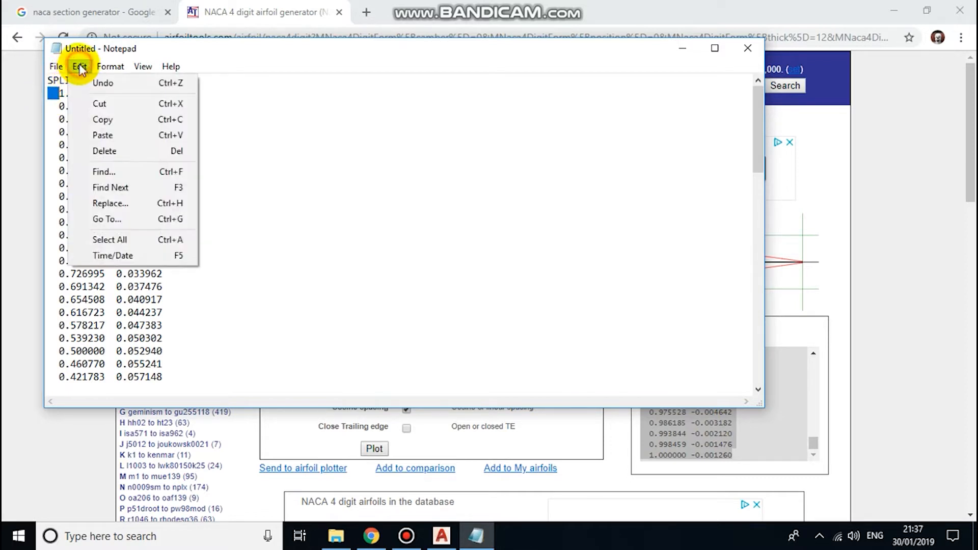
click(110, 203)
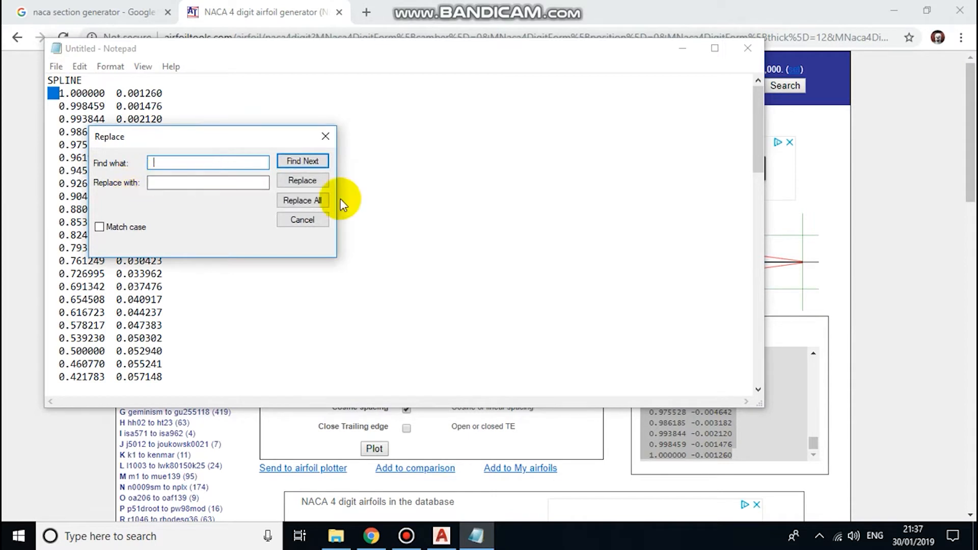
click(303, 200)
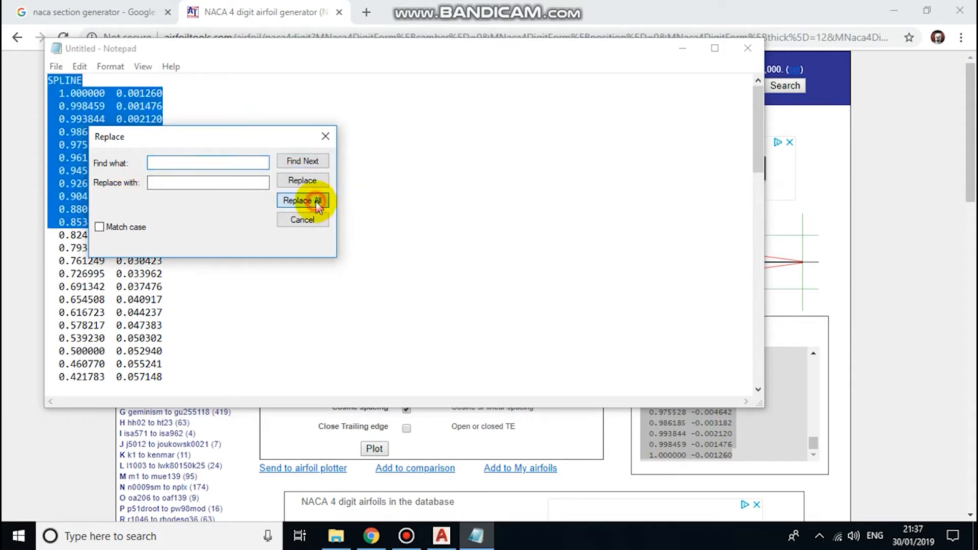
click(302, 201)
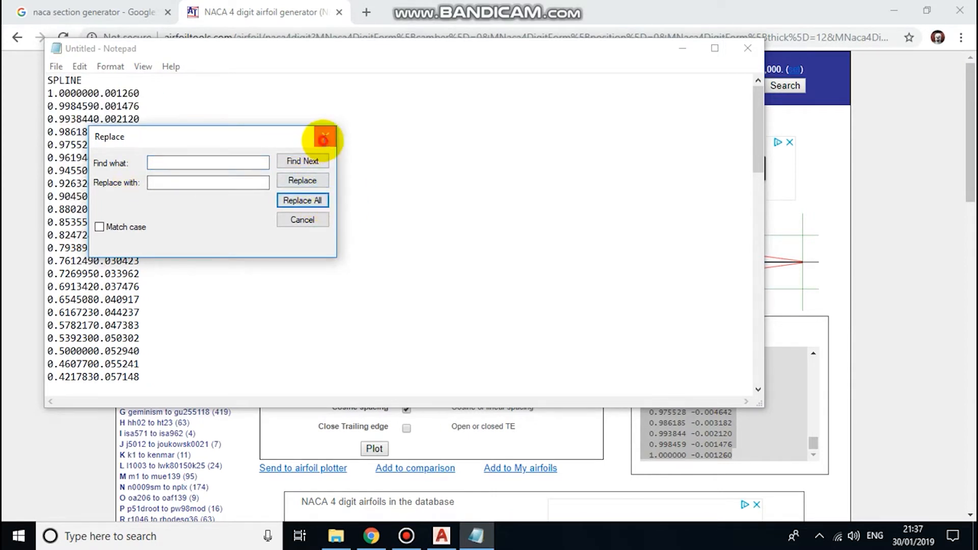
click(323, 136)
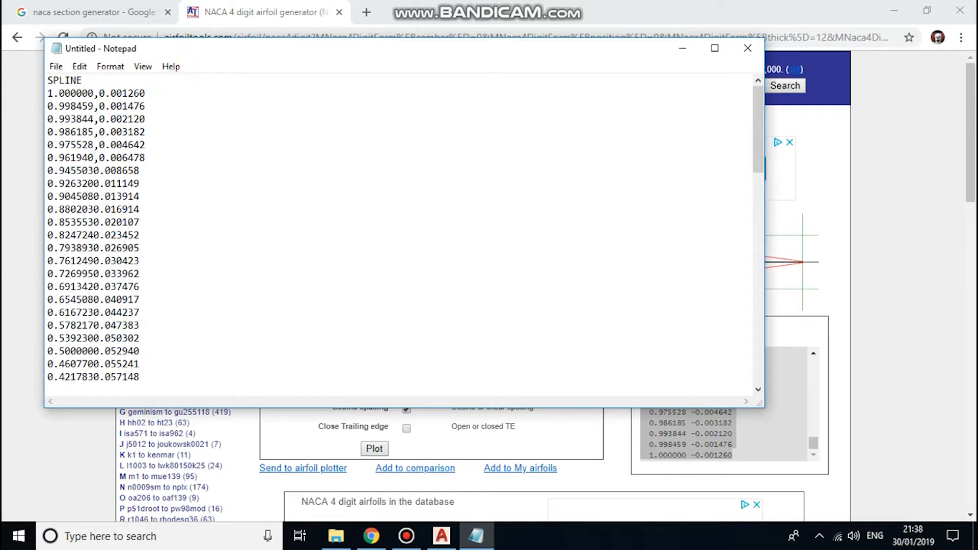
Step: Finish adding commas between X and Y values on all coordinate lines
scroll(down, 3)
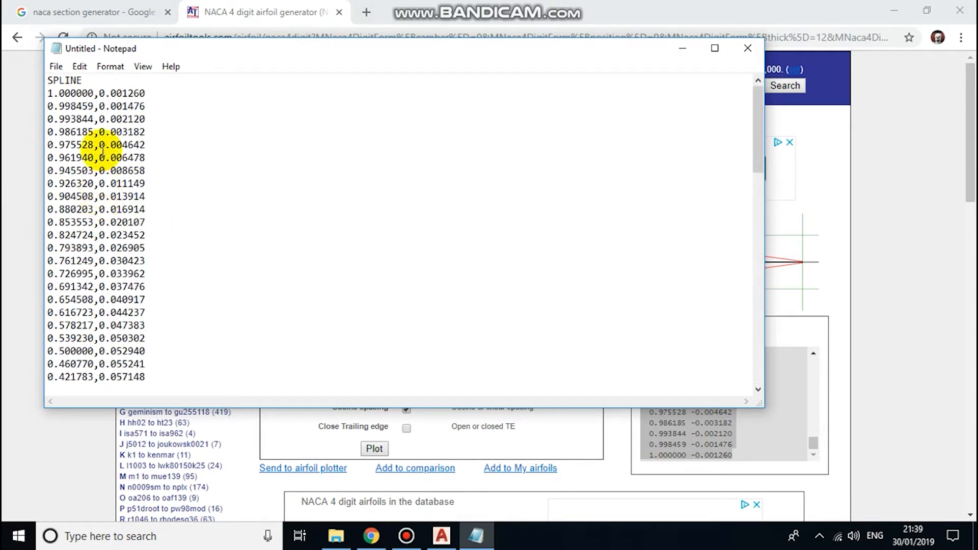
click(56, 66)
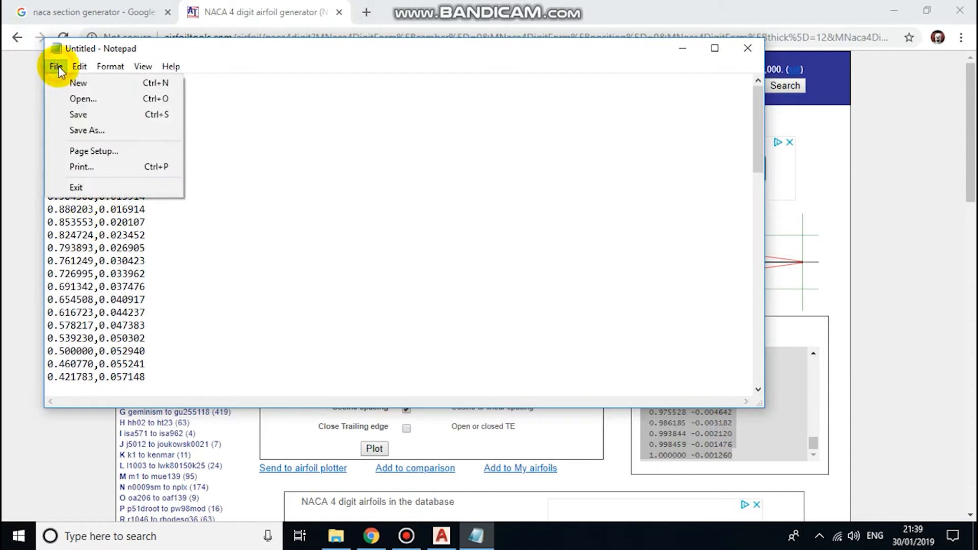
Step: Save the coordinate list in Documents as the script file NACA.SCR
click(86, 130)
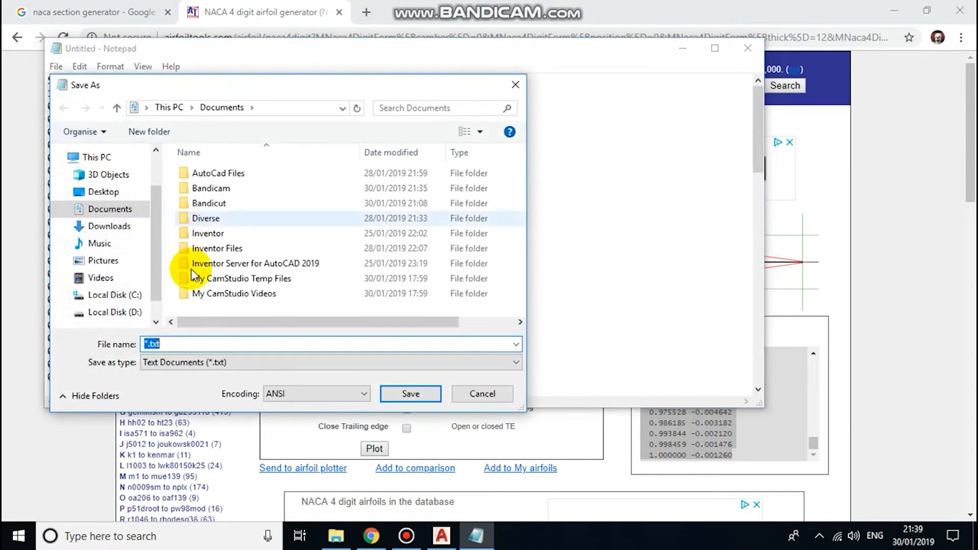
text(NA)
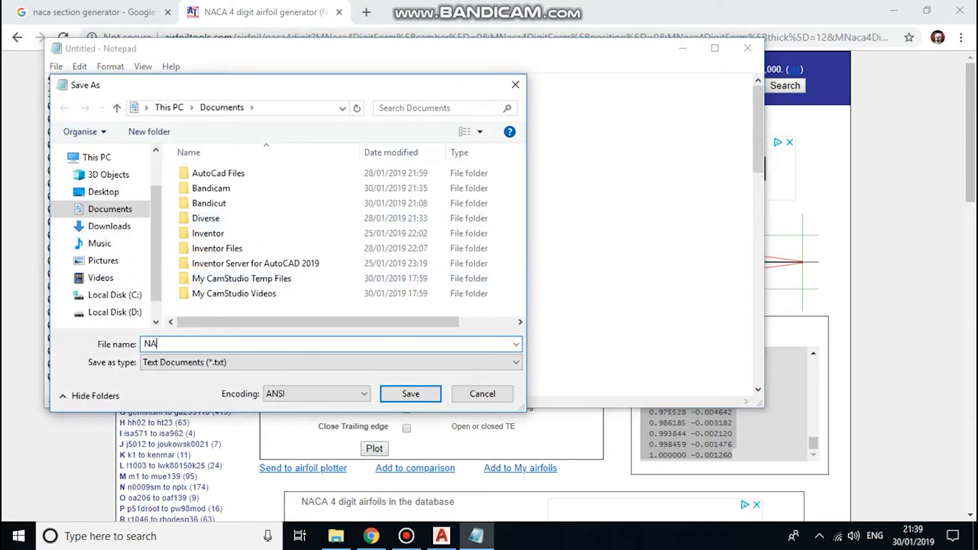
text(CA)
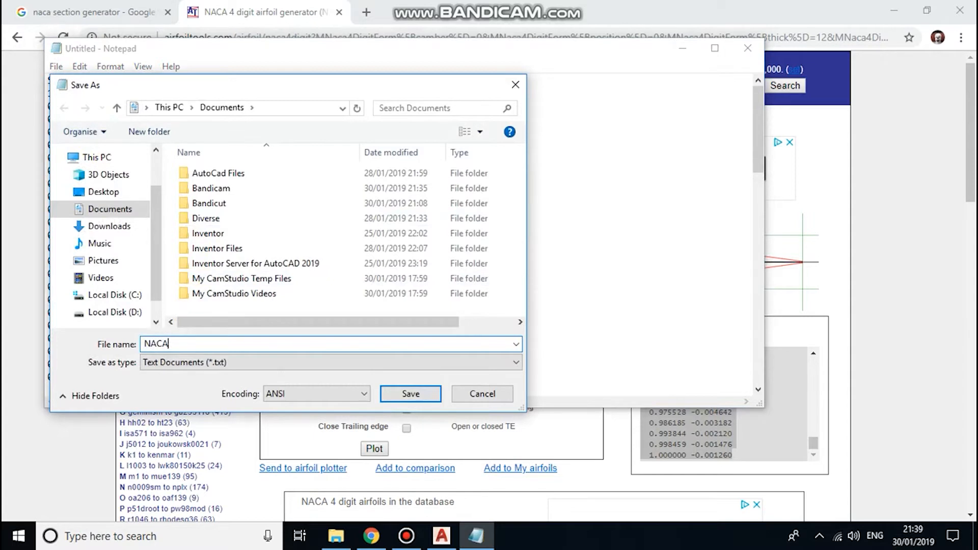
text(.SCR)
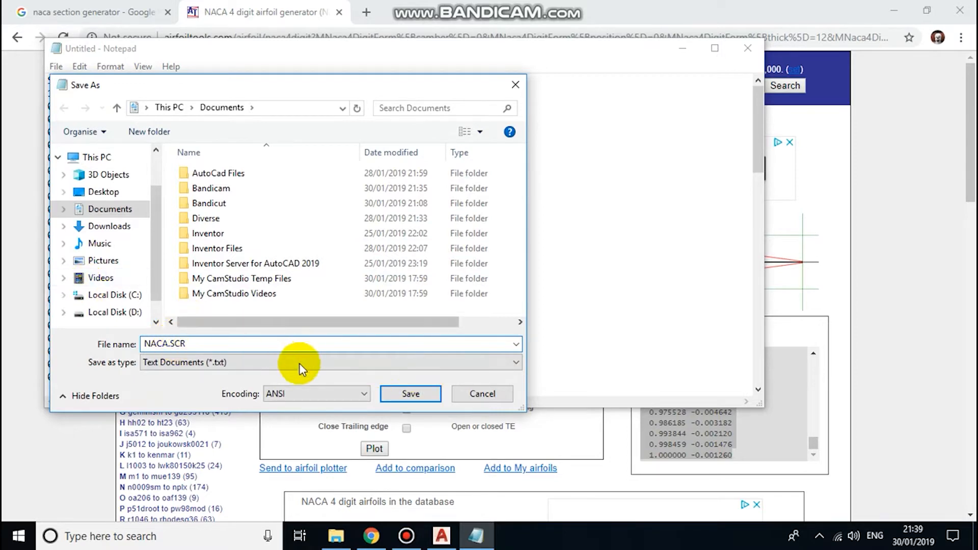
click(411, 394)
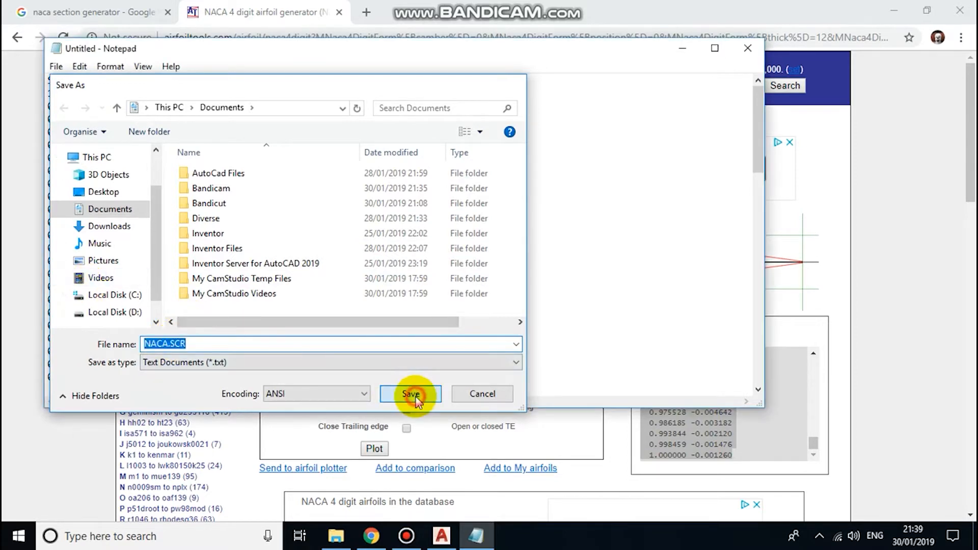
click(410, 394)
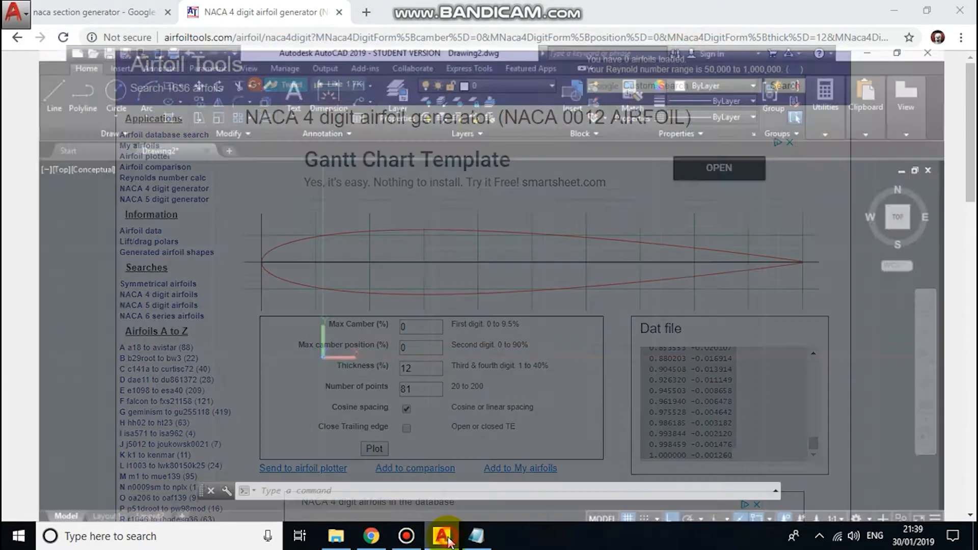
Step: In AutoCAD, run the NACA script file with the SCR command
click(440, 536)
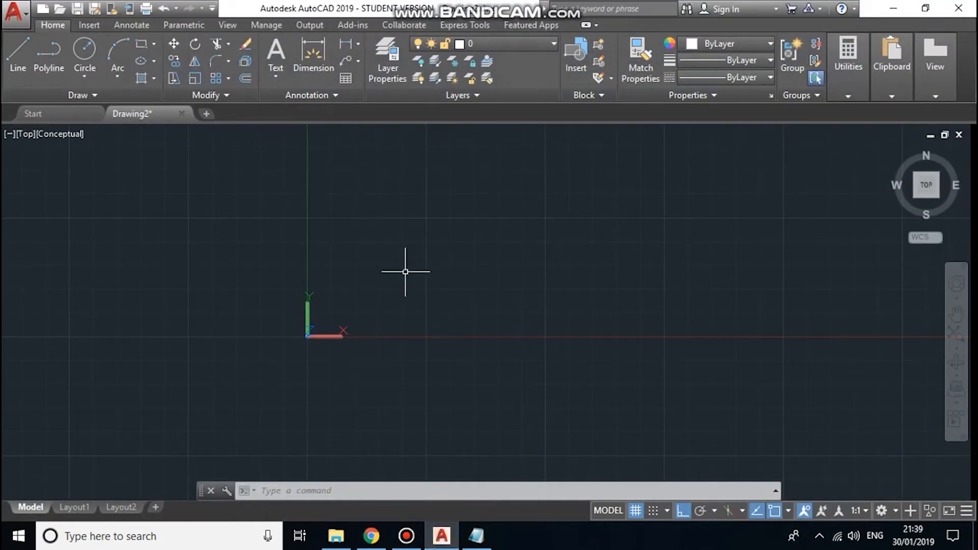
text(scr)
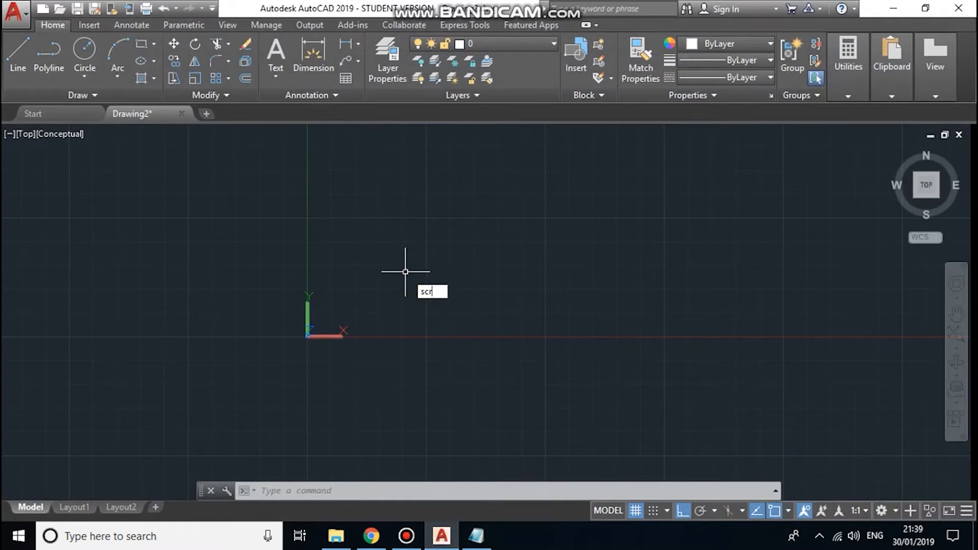
text(r)
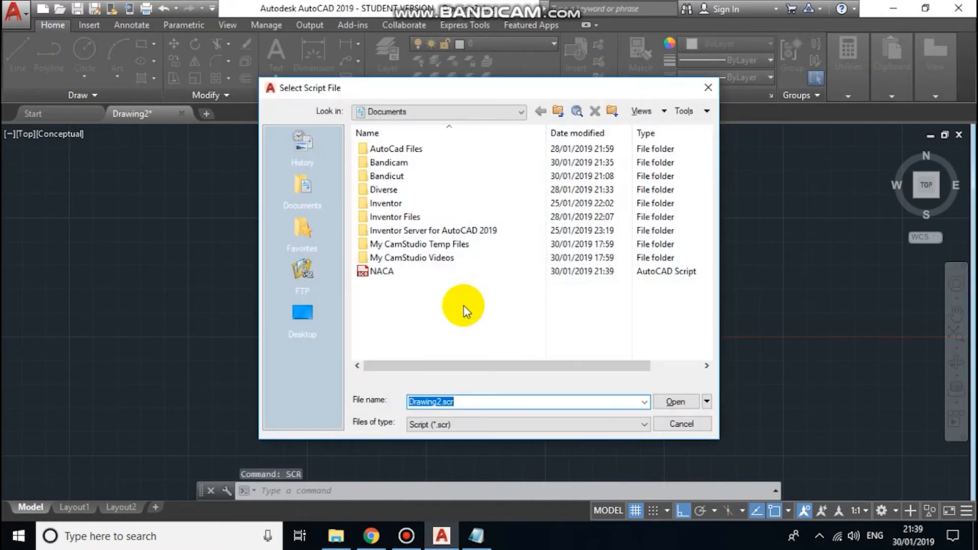
mouse_move(380, 271)
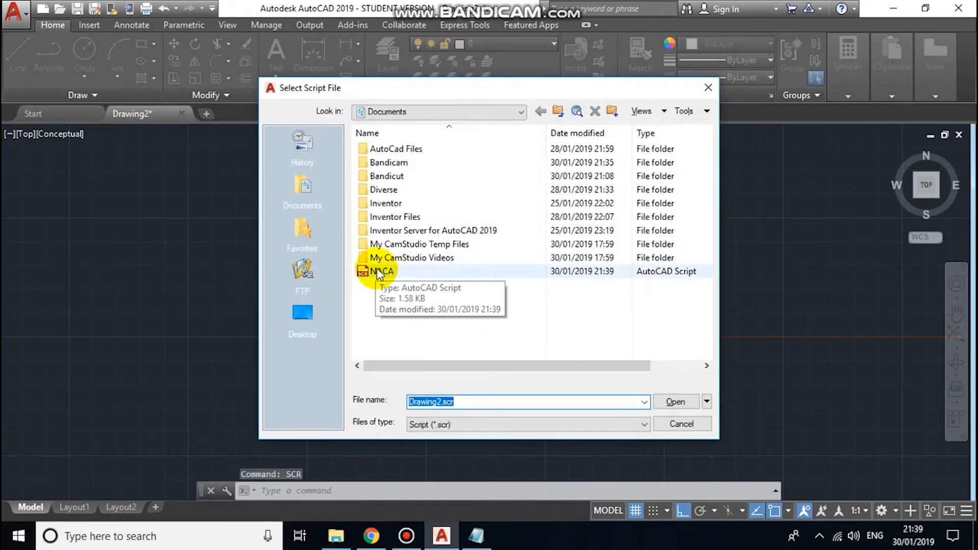
click(381, 270)
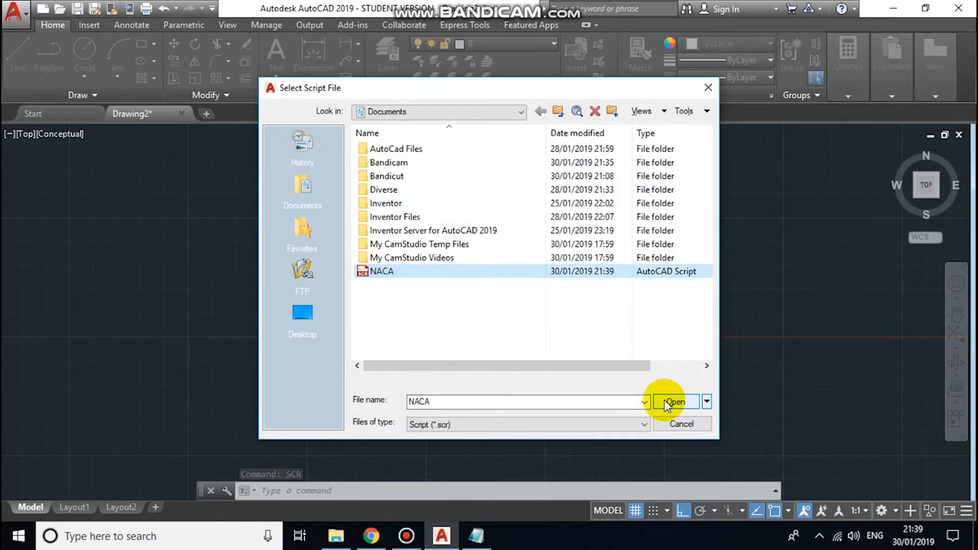
click(673, 401)
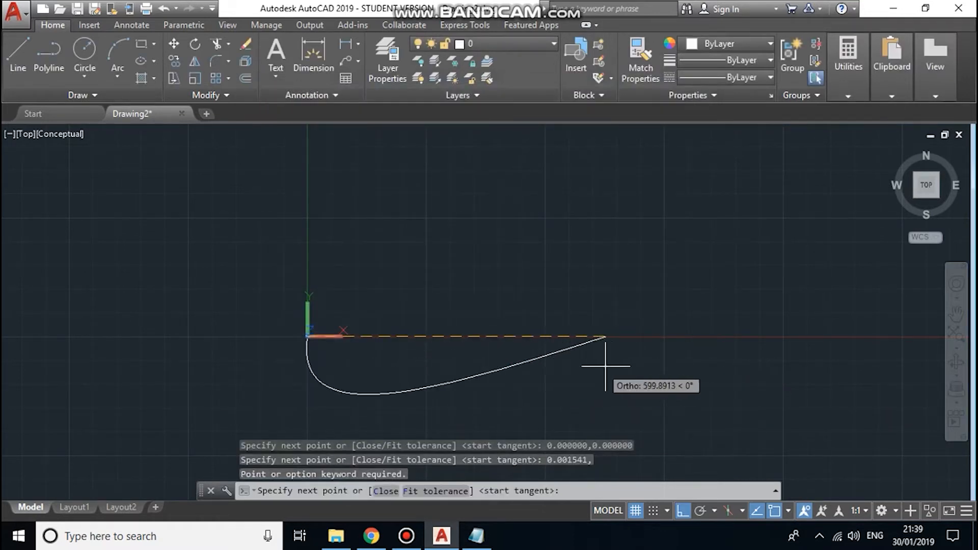
mouse_move(535, 372)
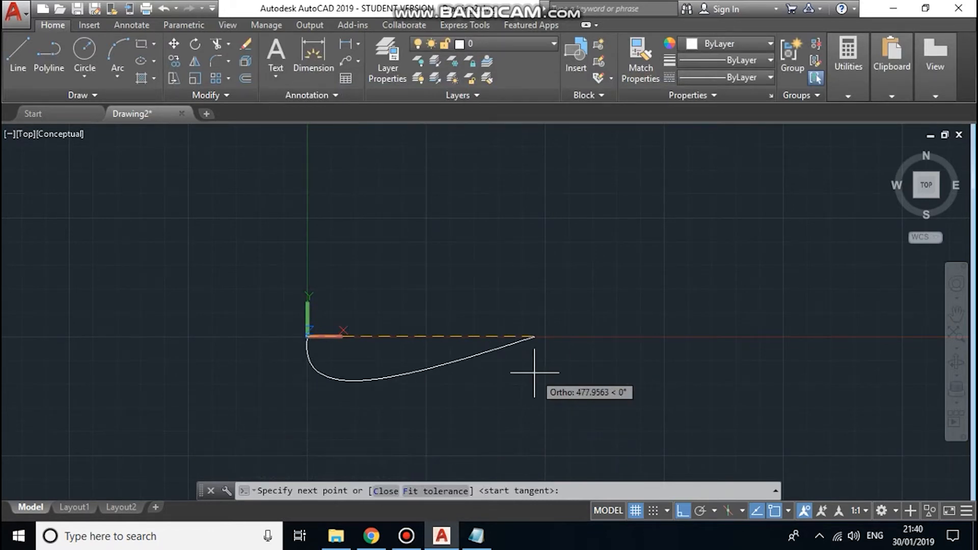
Step: End the airfoil spline and zoom to extents to show the whole curve
key(enter)
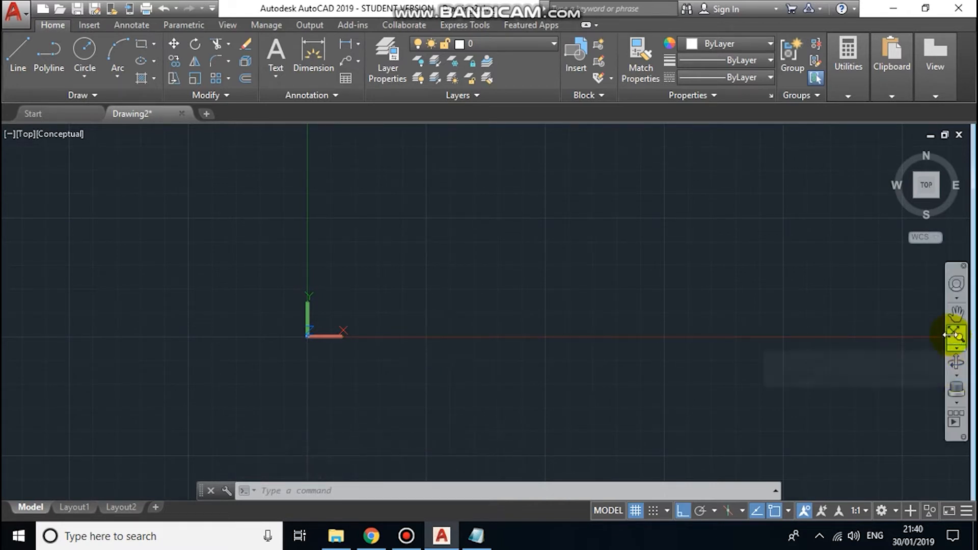
mouse_move(955, 361)
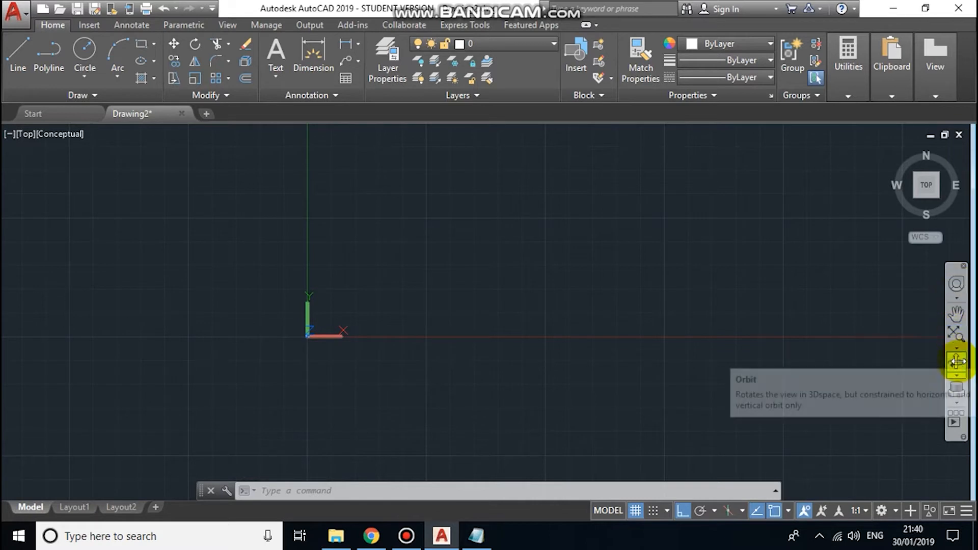
mouse_move(956, 333)
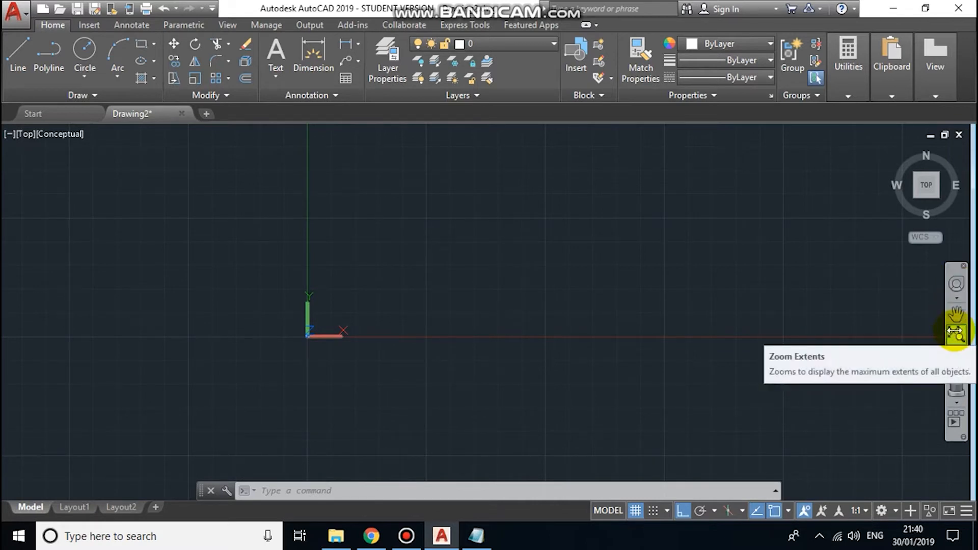
click(954, 333)
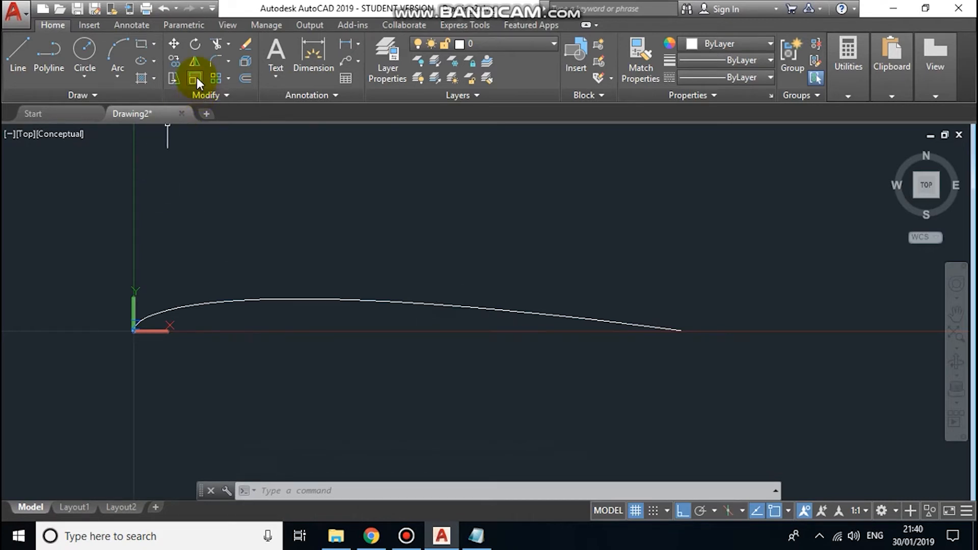
Step: Mirror the upper curve about the chord line from the leading edge, keeping the original
click(194, 61)
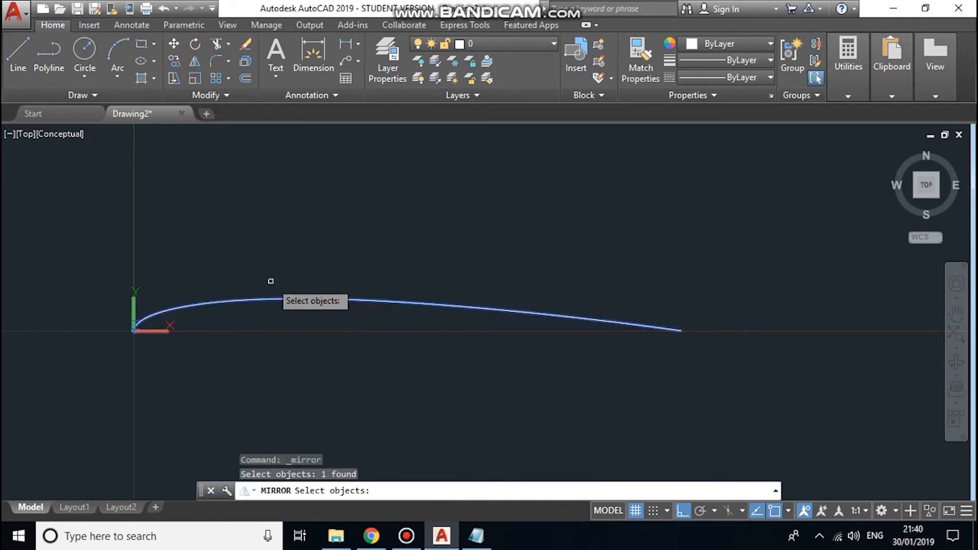
key(enter)
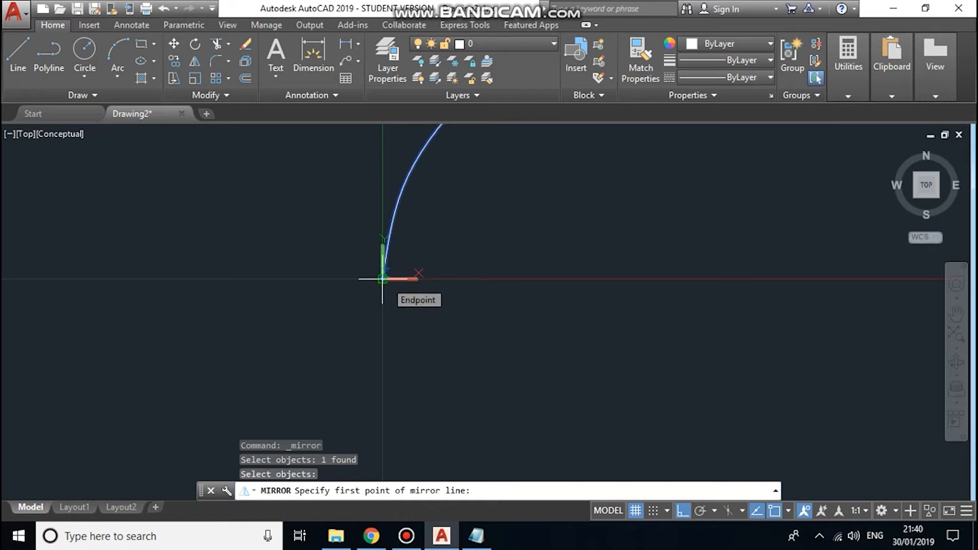
click(381, 278)
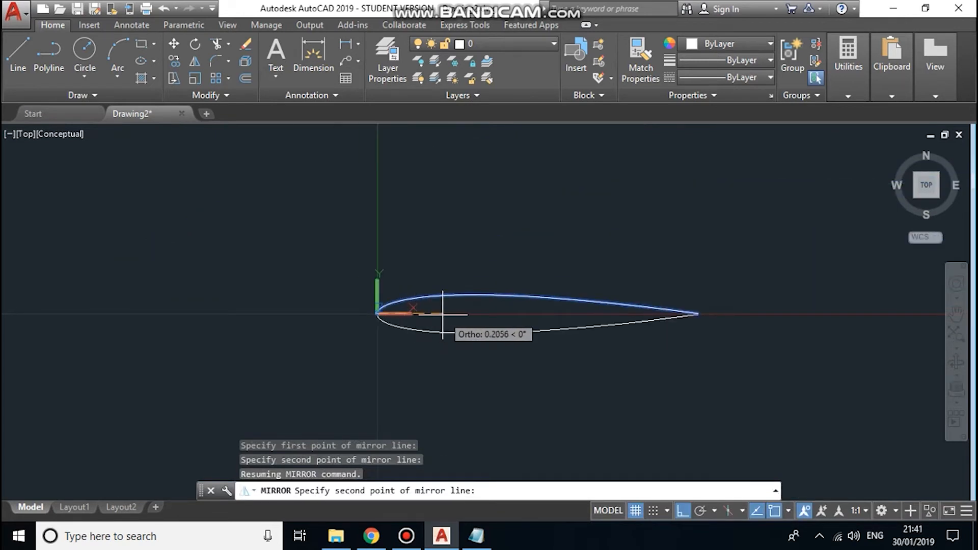
click(443, 312)
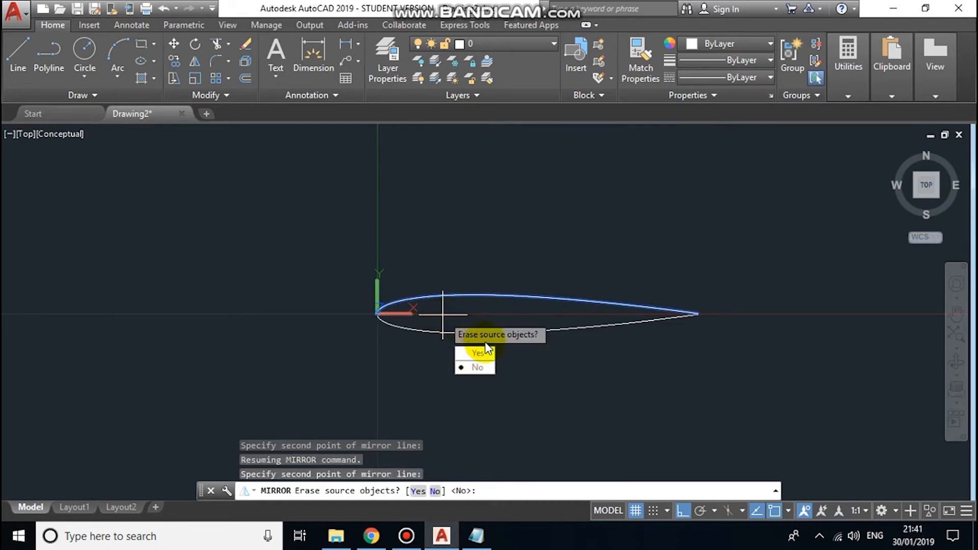
click(477, 367)
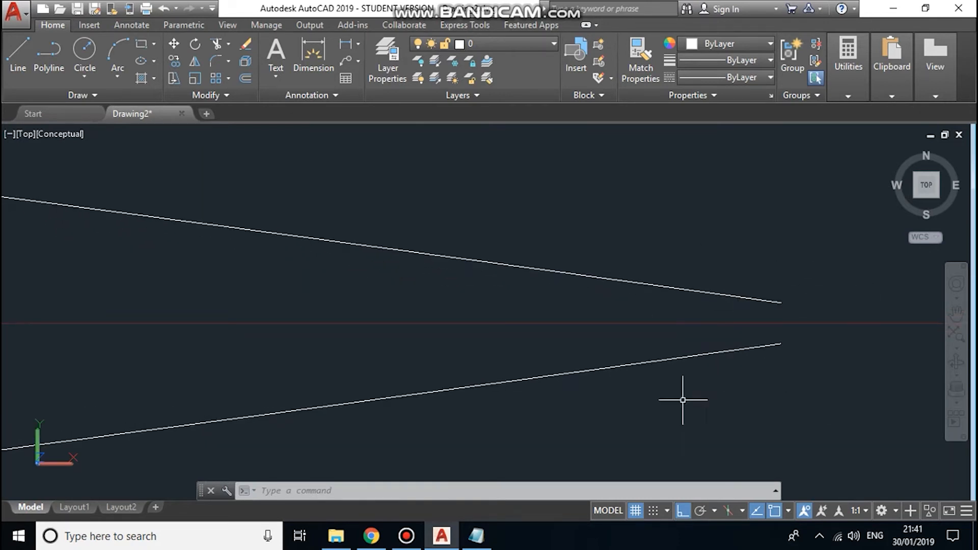
Step: Start a line to close the trailing-edge gap, then cancel it with Esc
click(18, 56)
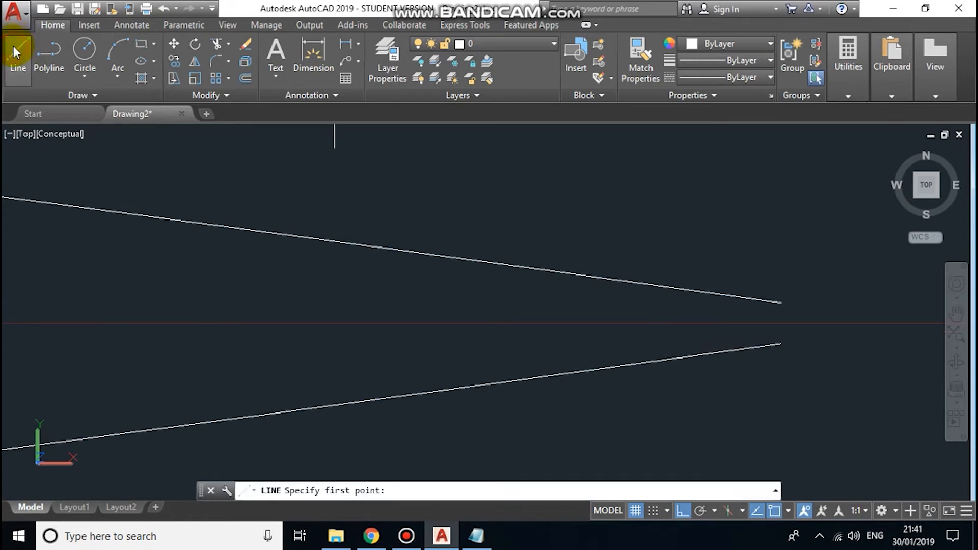
mouse_move(781, 303)
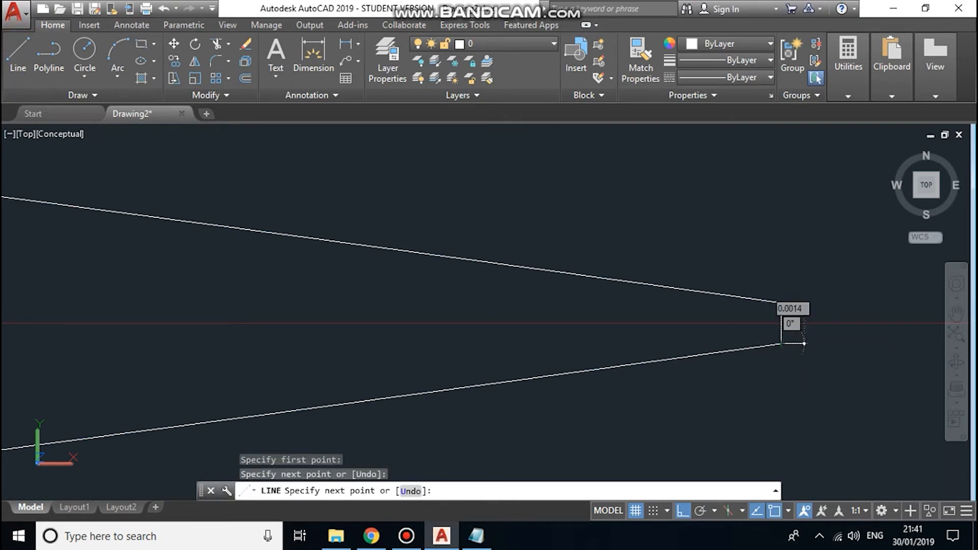
key(Escape)
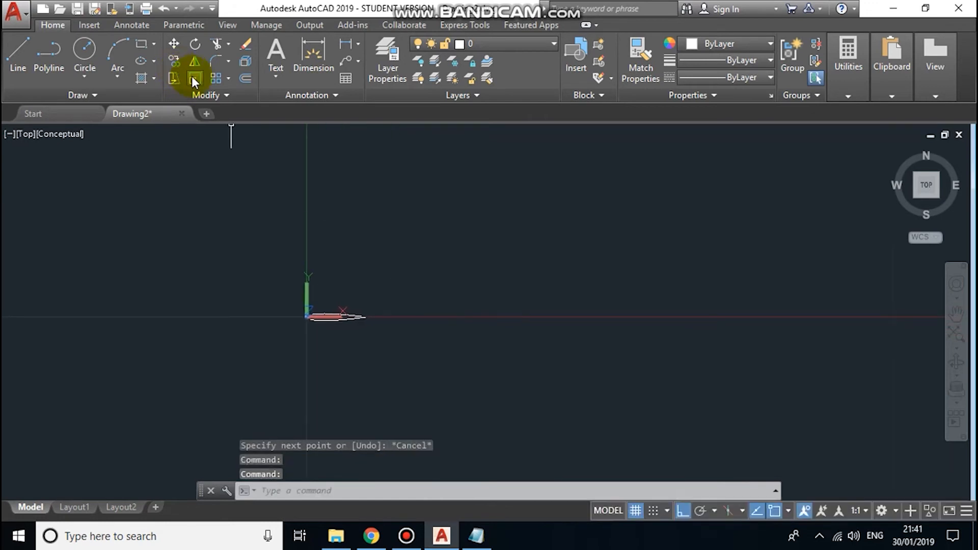
Step: Scale the airfoil outline by 200 about the leading-edge base point
click(194, 78)
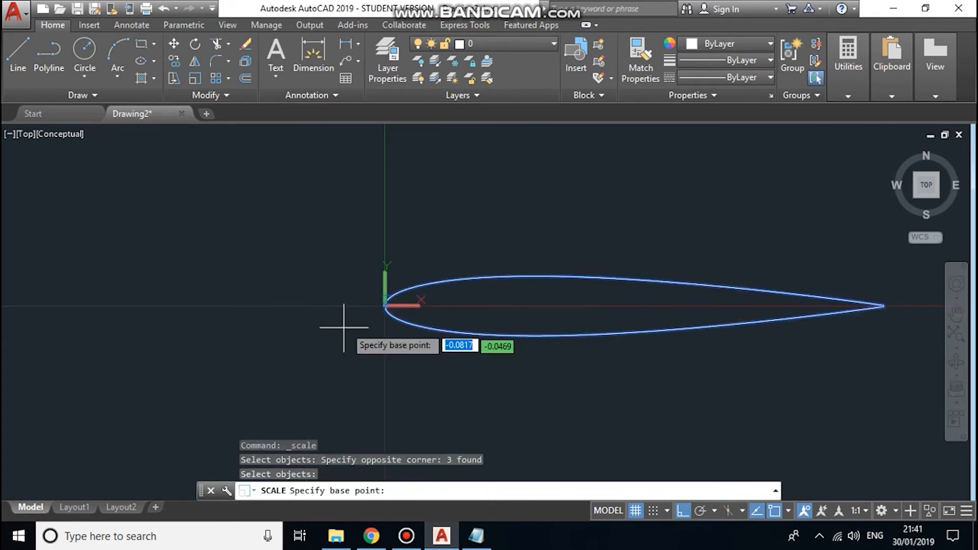
mouse_move(384, 305)
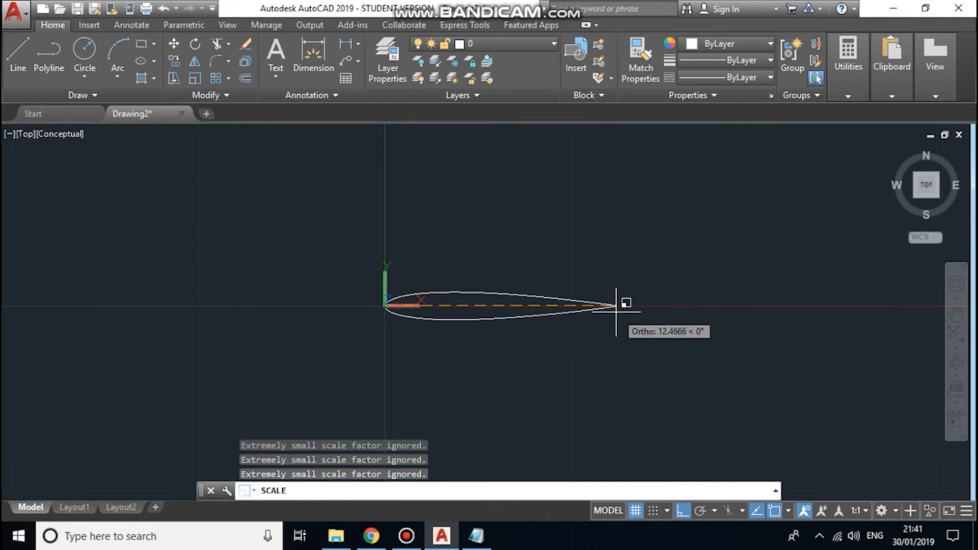
text(200)
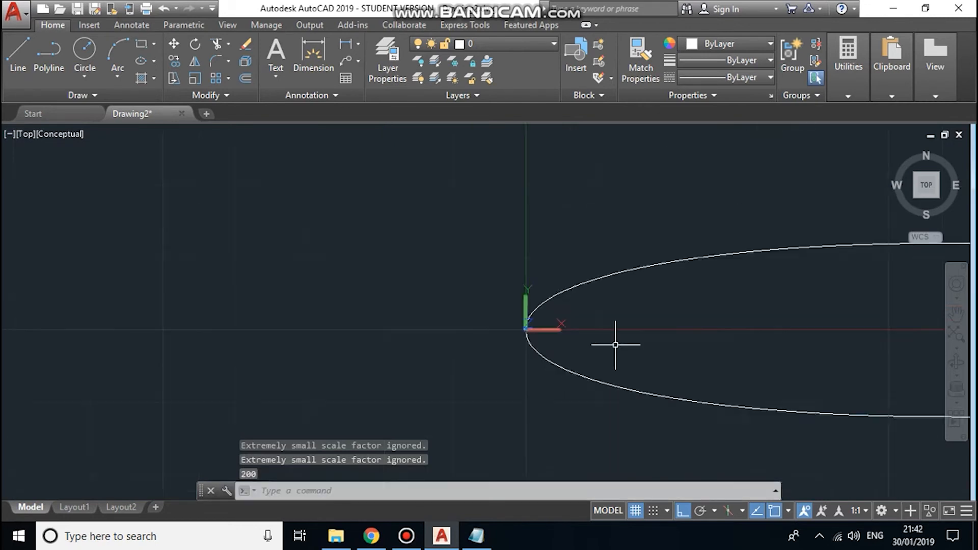
scroll(down, 3)
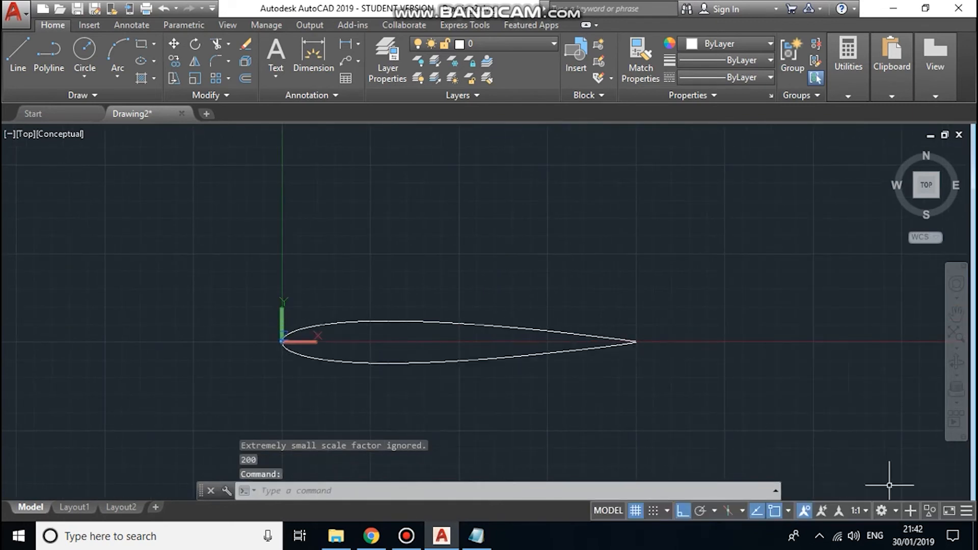
mouse_move(881, 511)
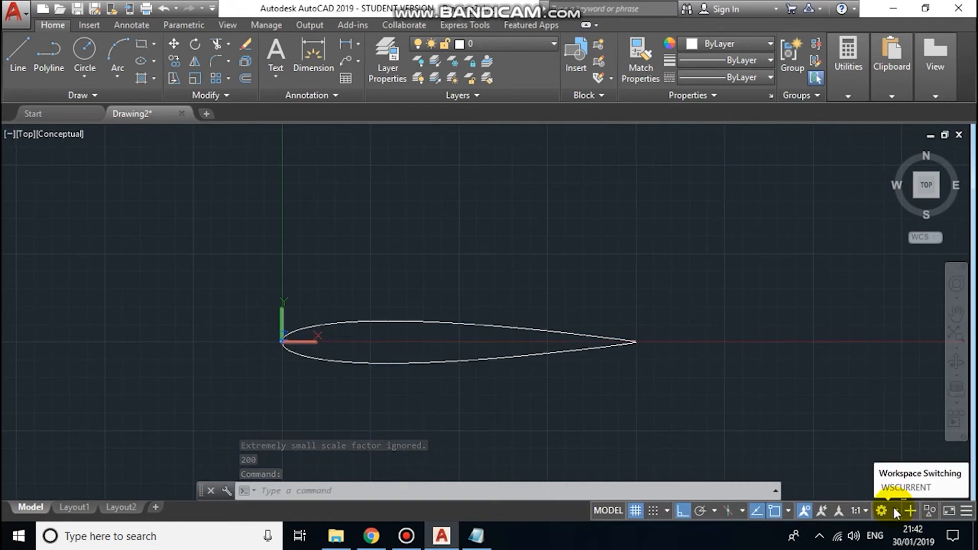
Step: Switch to the 3D Modeling workspace and set an isometric view via the ViewCube
click(881, 511)
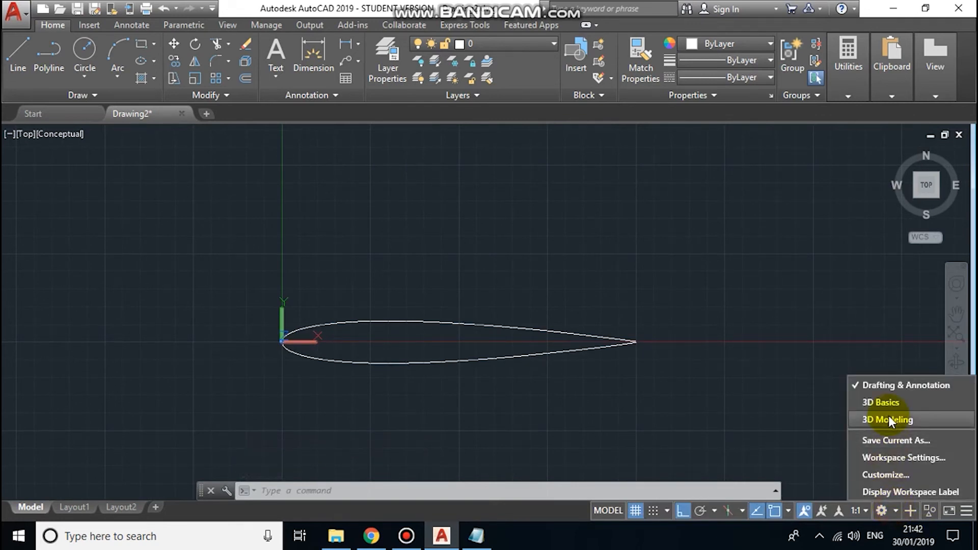
click(886, 420)
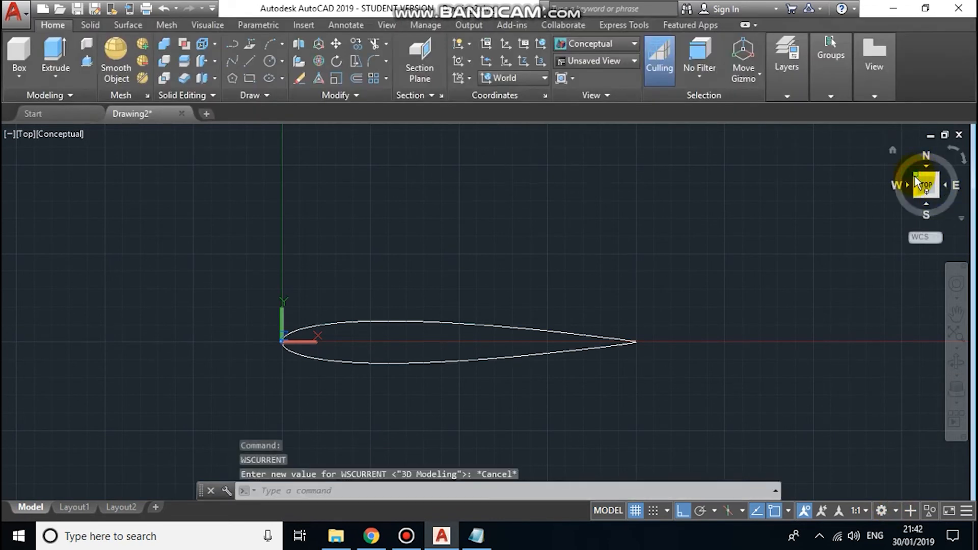
click(925, 184)
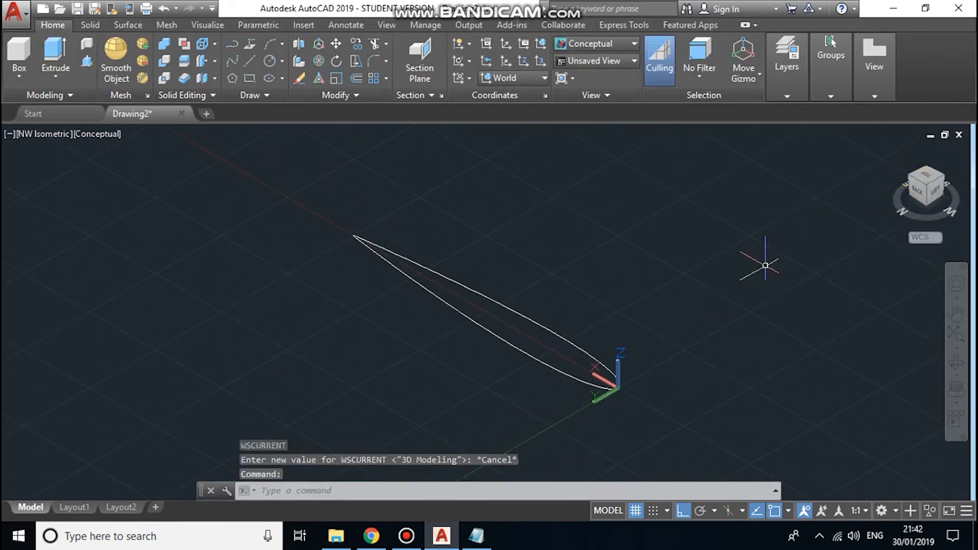
mouse_move(438, 310)
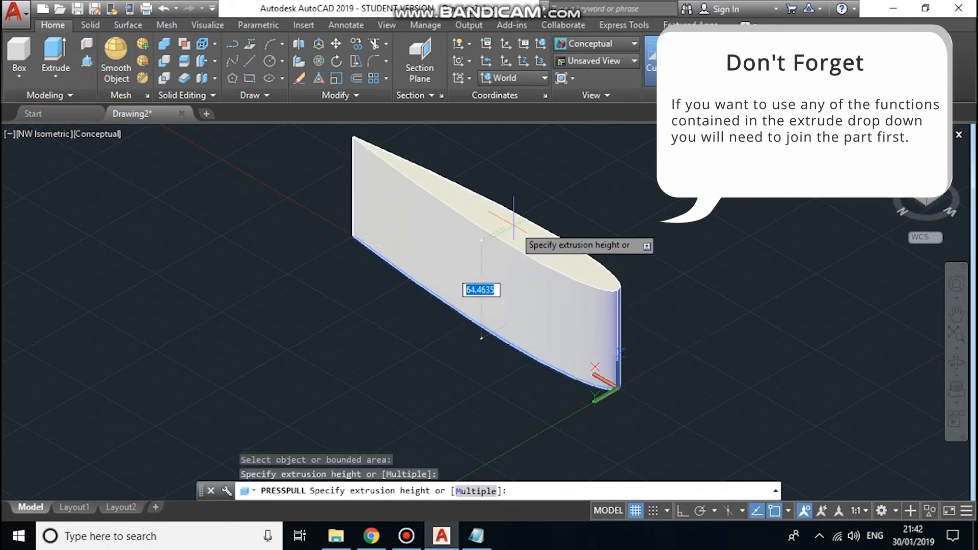
Step: Enter a press-pull height of 200 for the airfoil profile
text(2)
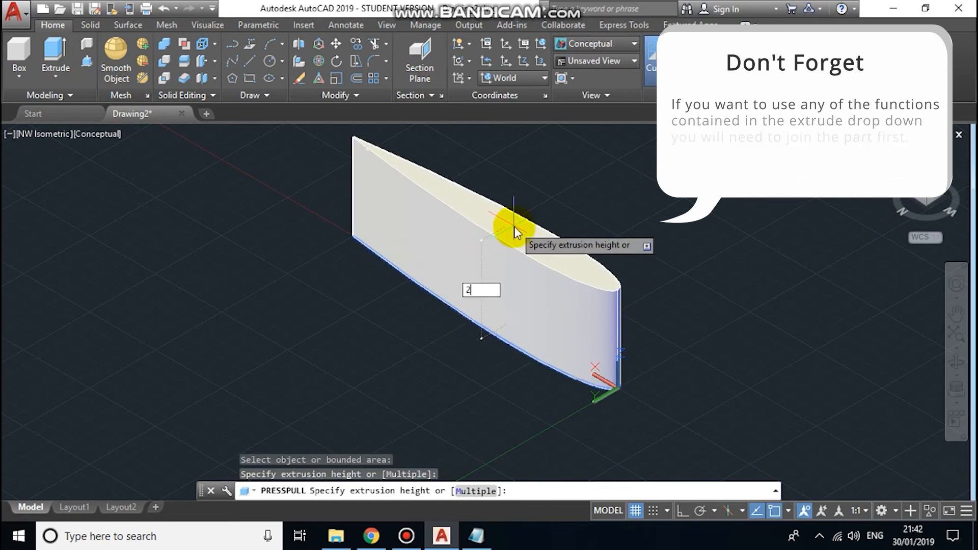
text(00)
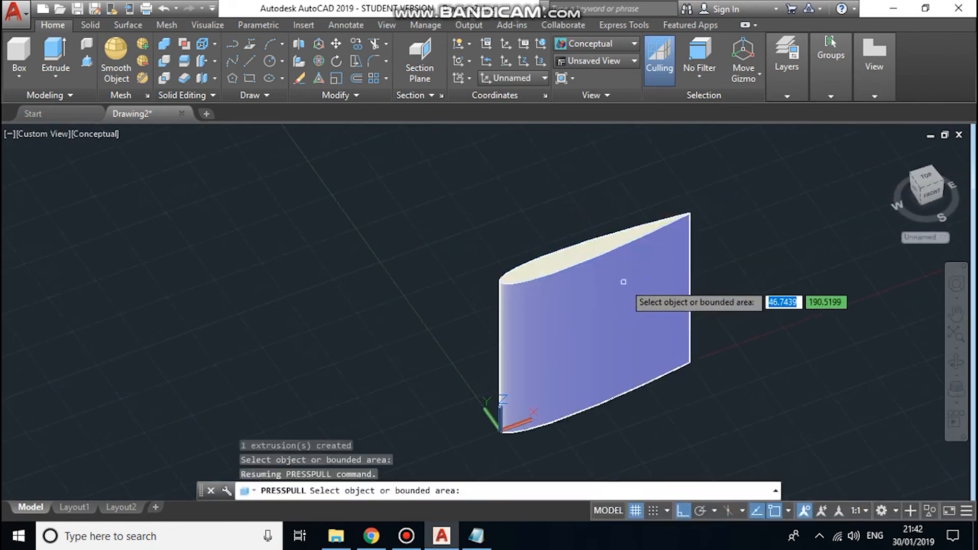
mouse_move(666, 284)
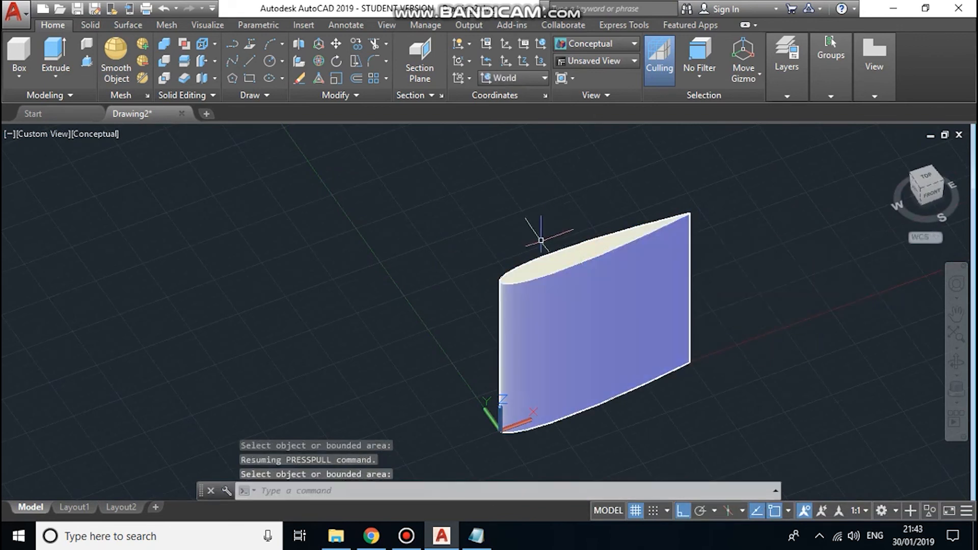
mouse_move(528, 259)
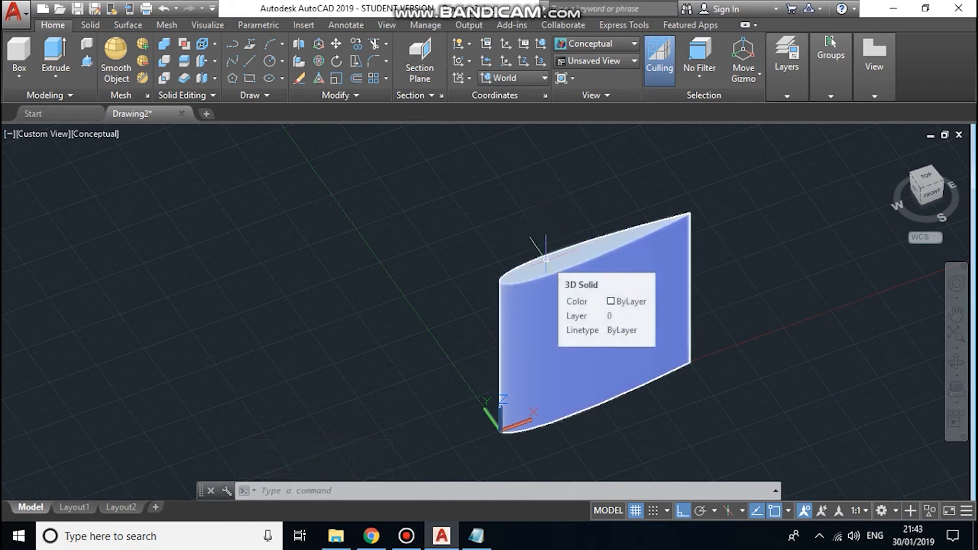
mouse_move(672, 296)
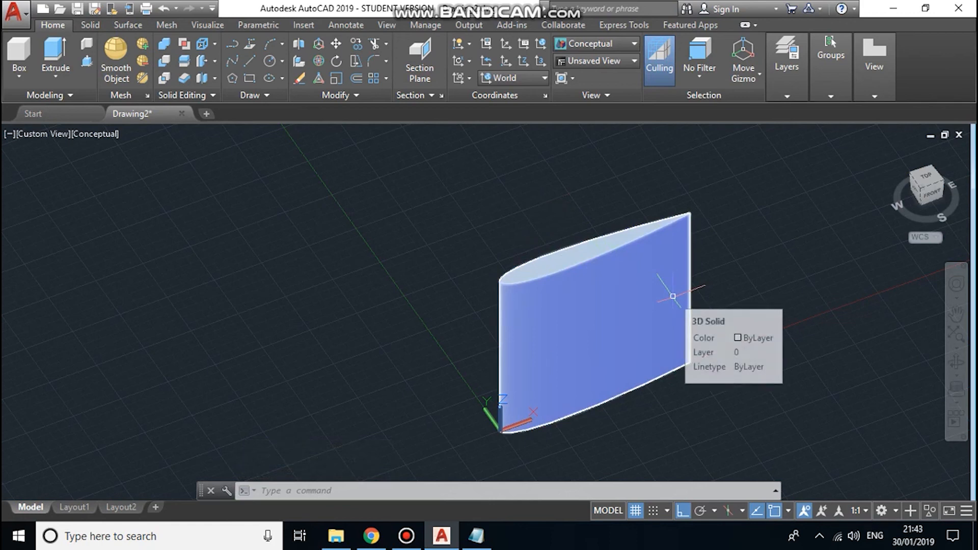
mouse_move(642, 297)
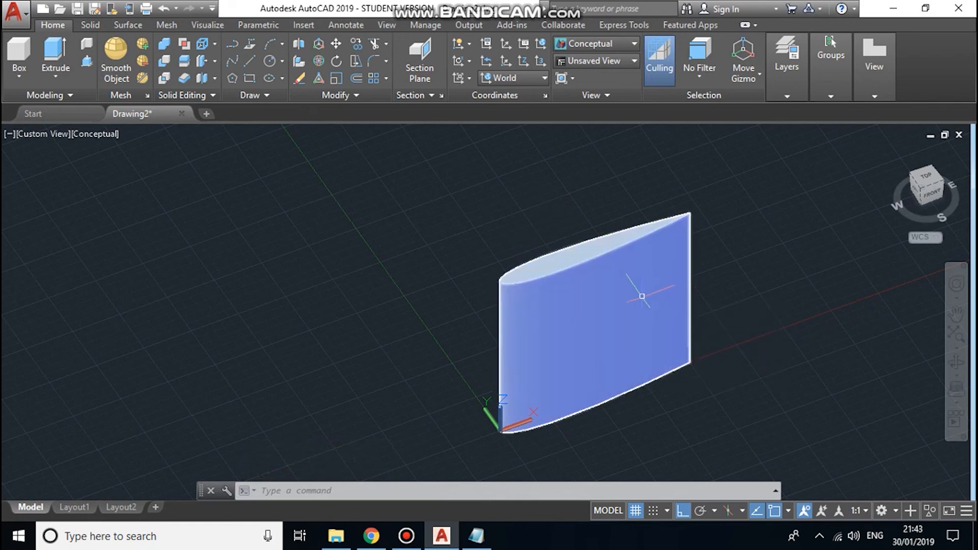
mouse_move(630, 291)
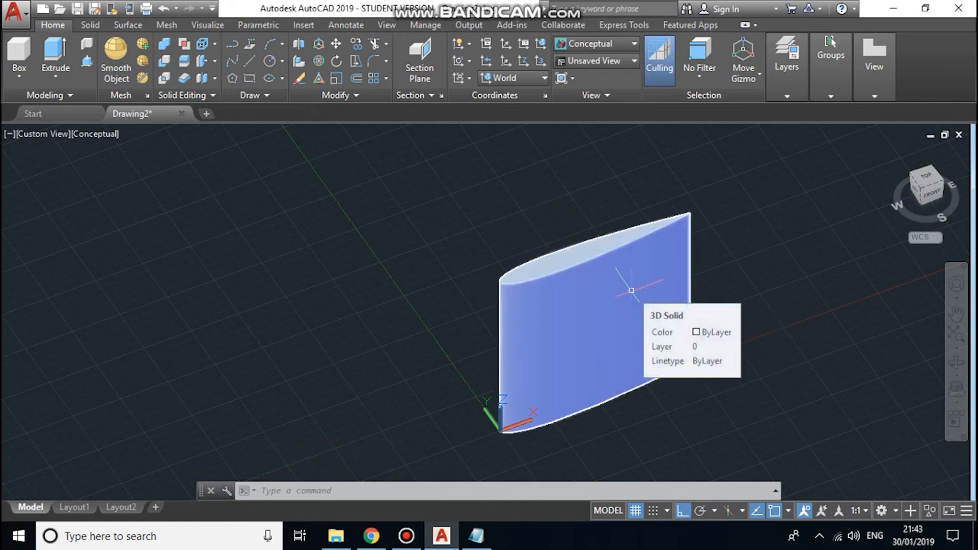